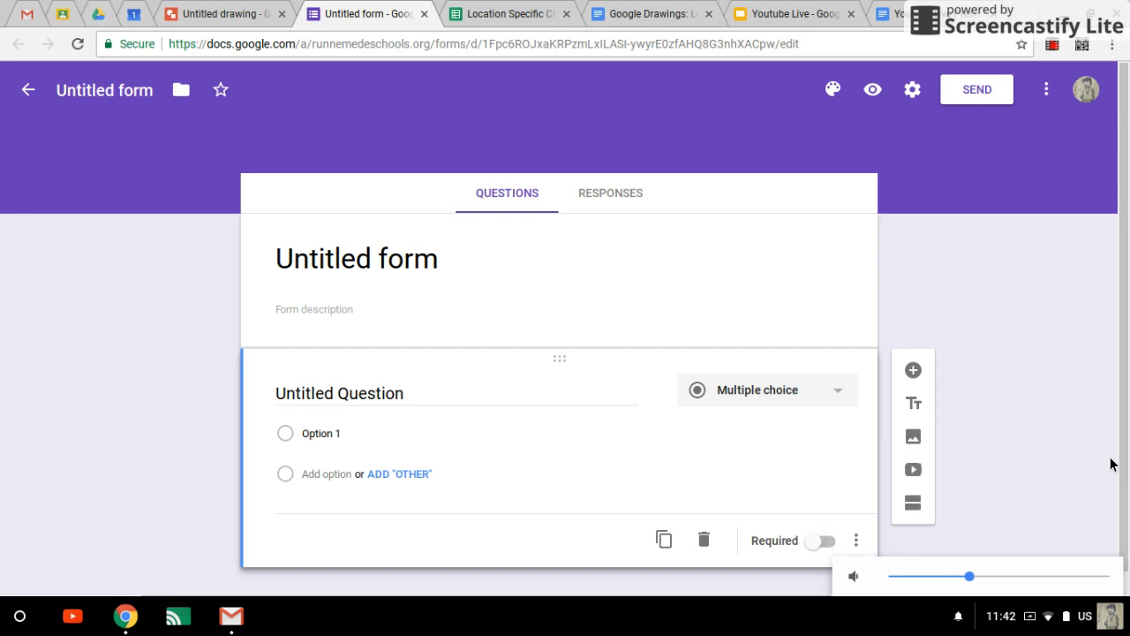
pyautogui.moveTo(646, 353)
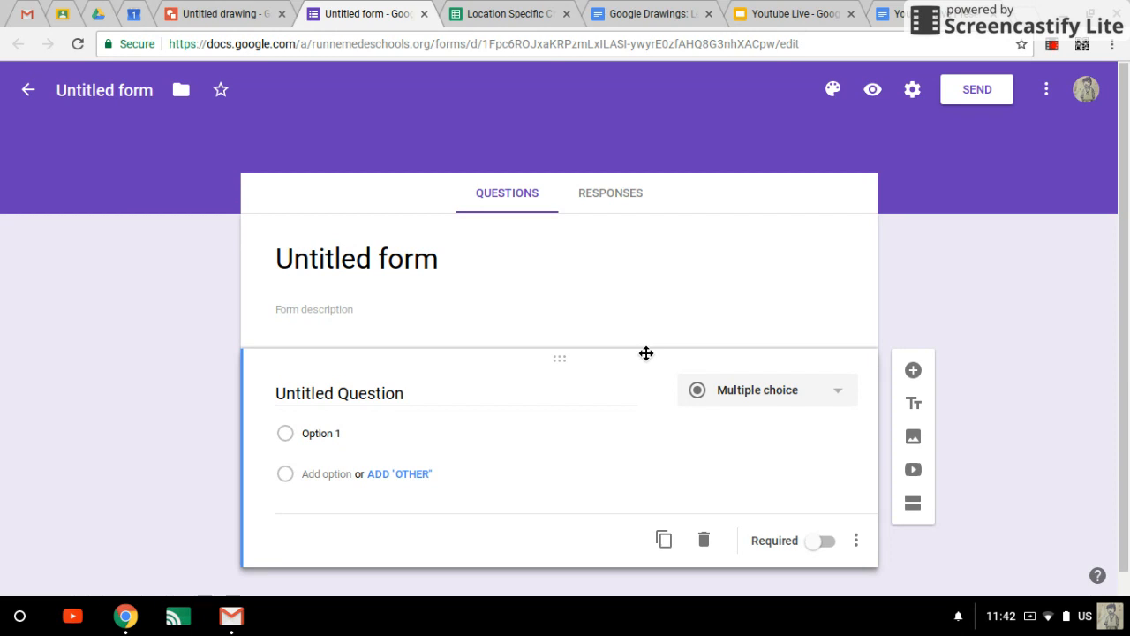
pyautogui.moveTo(625, 159)
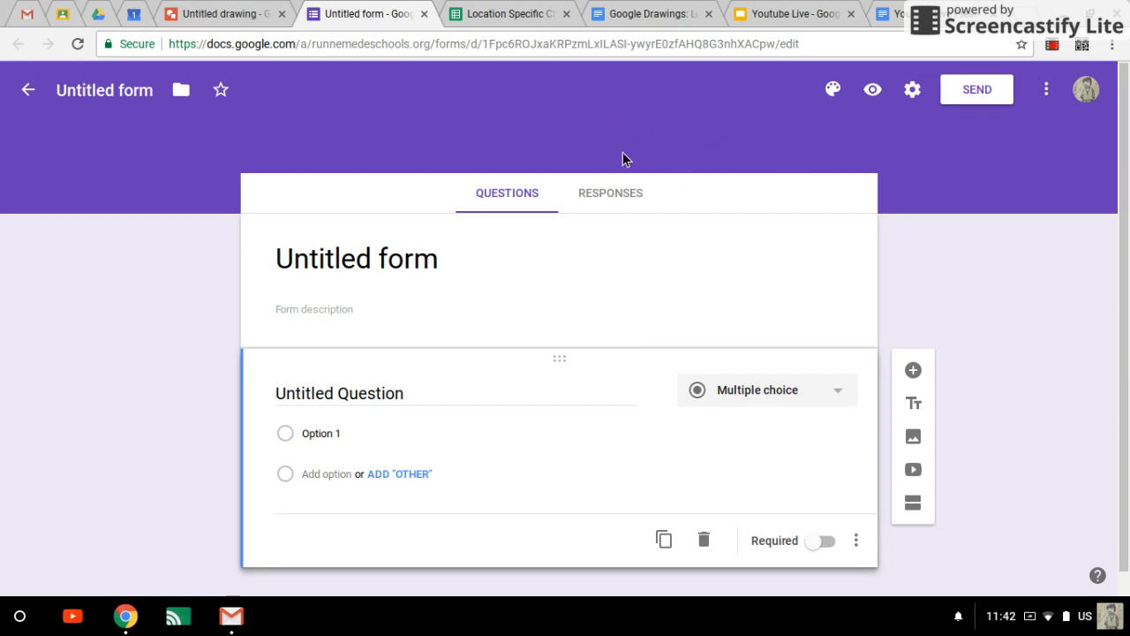
pyautogui.moveTo(721, 135)
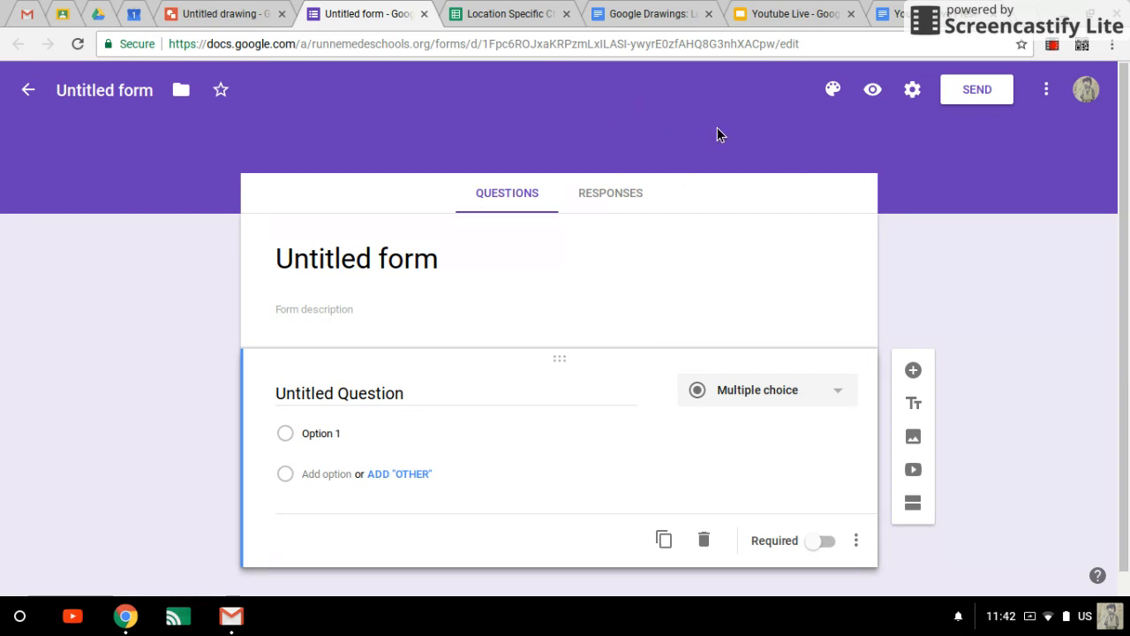
pyautogui.moveTo(810, 106)
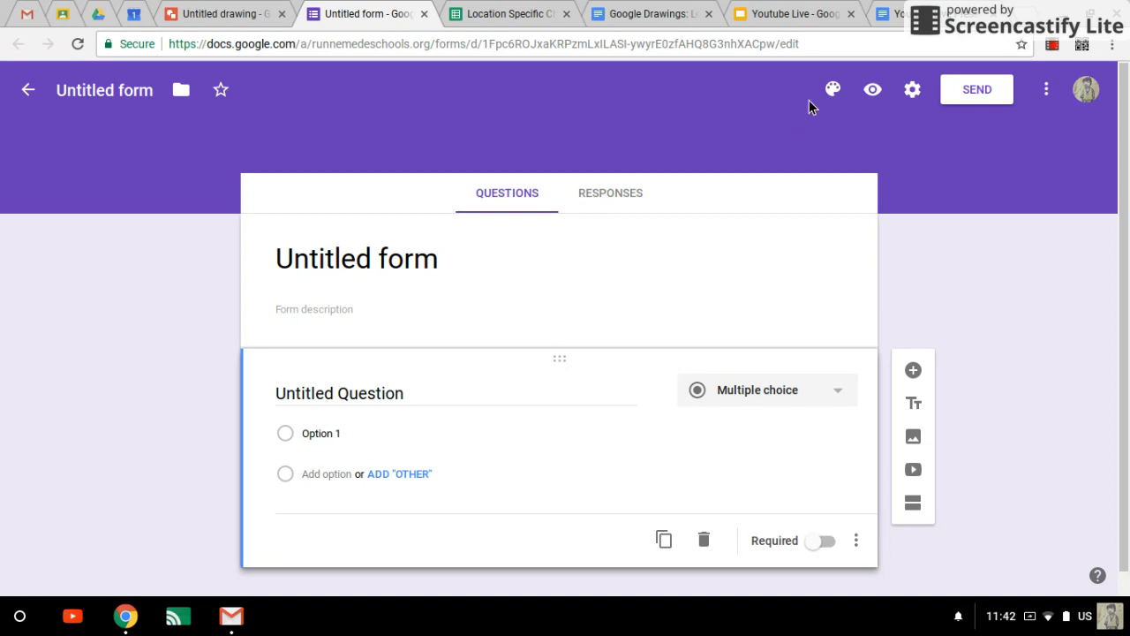
pyautogui.moveTo(831, 89)
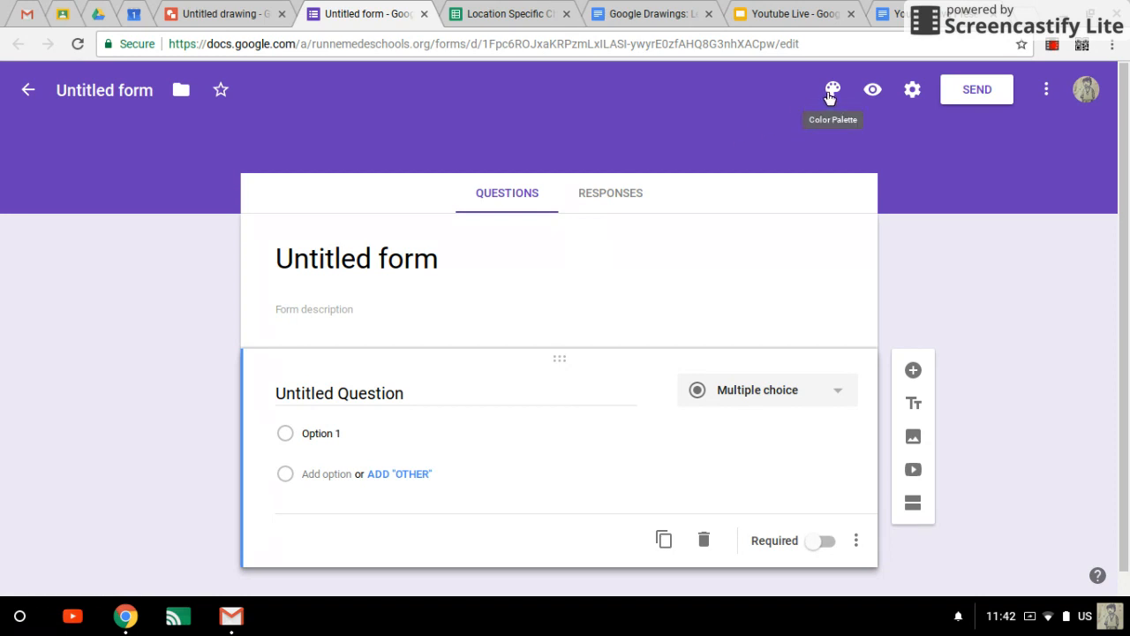
# - Browse the header-image theme picker through Your albums into the Profile photos album
pyautogui.click(831, 88)
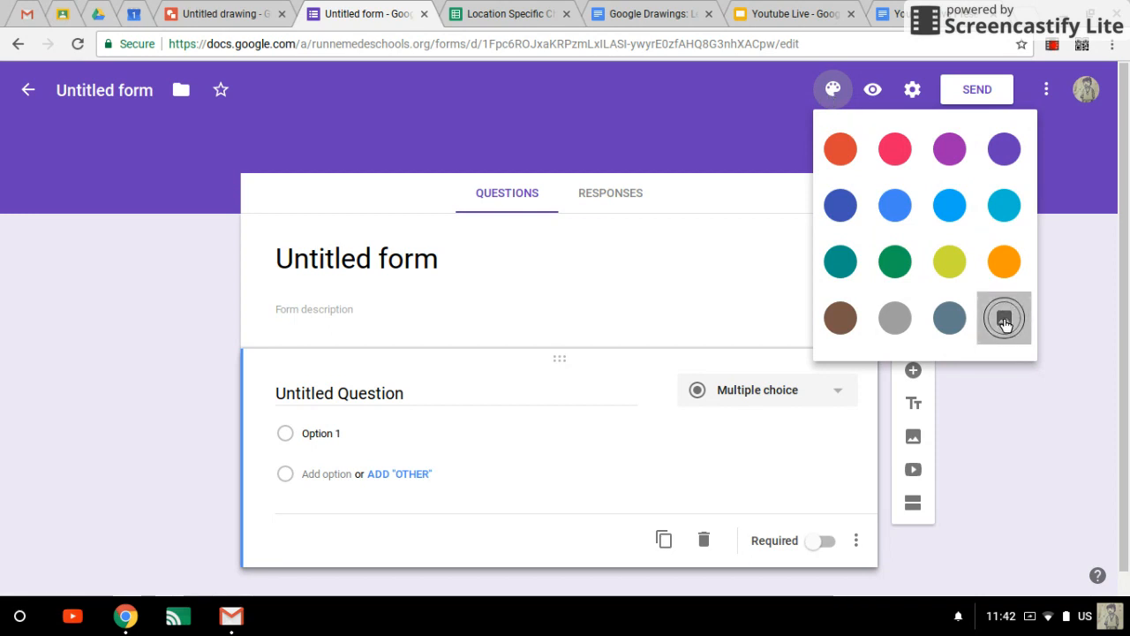
pyautogui.click(1003, 318)
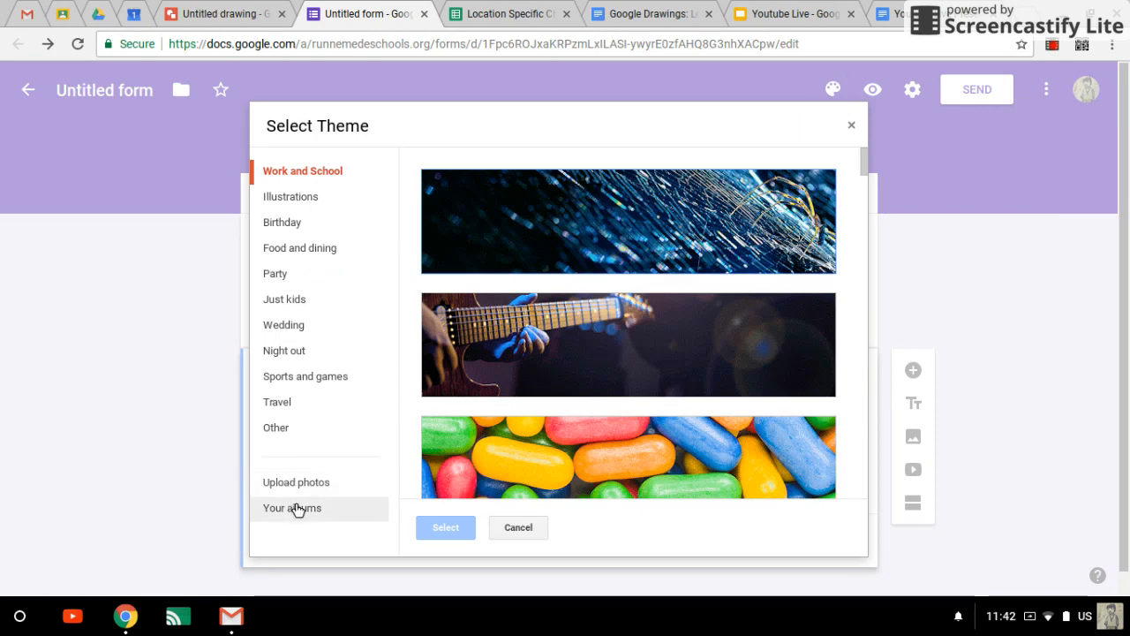
pyautogui.click(293, 509)
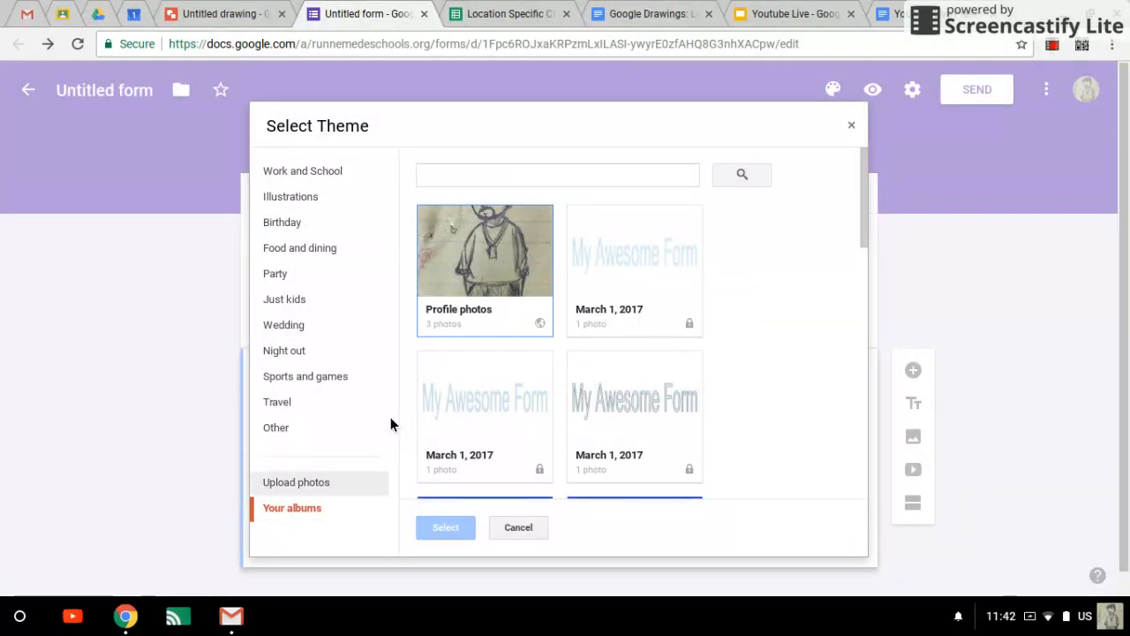
pyautogui.click(297, 482)
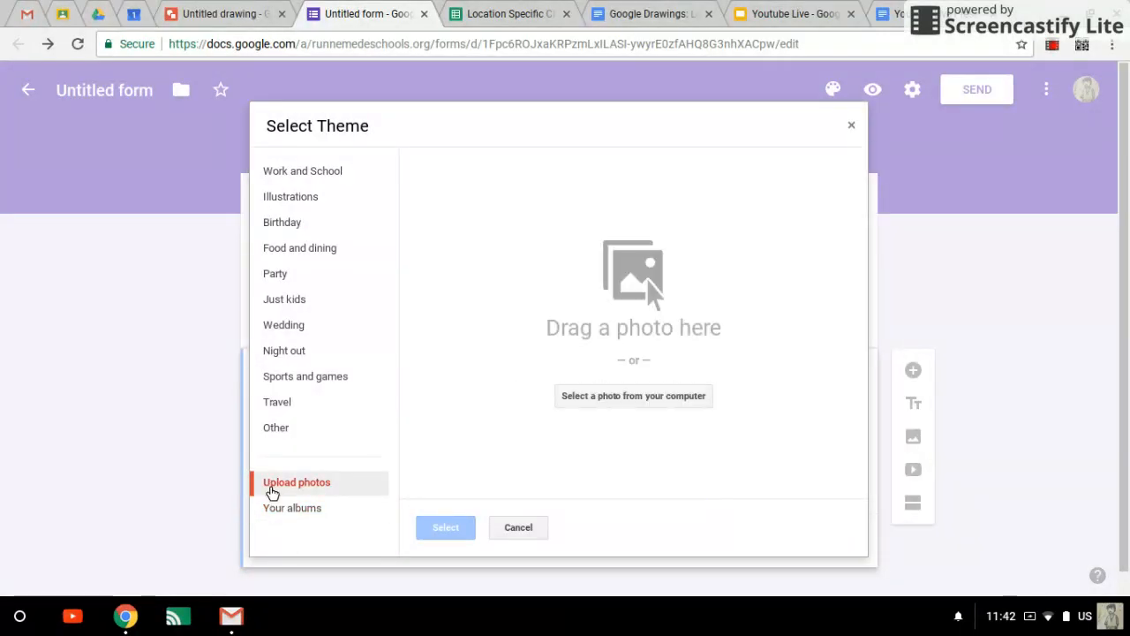
pyautogui.click(293, 509)
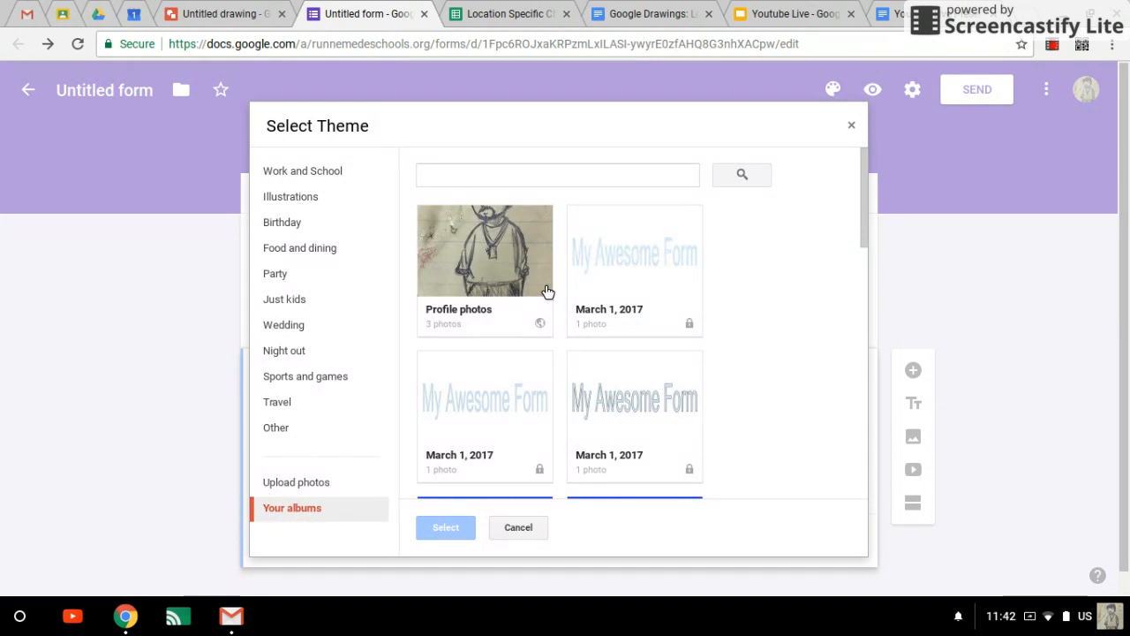
pyautogui.click(484, 250)
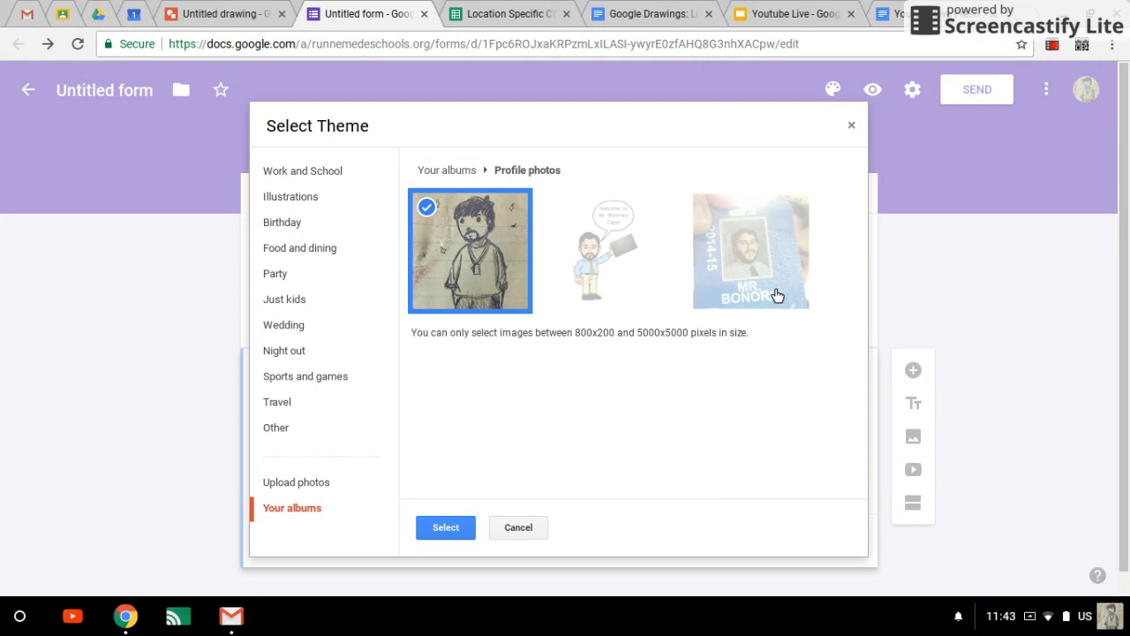
pyautogui.moveTo(575, 346)
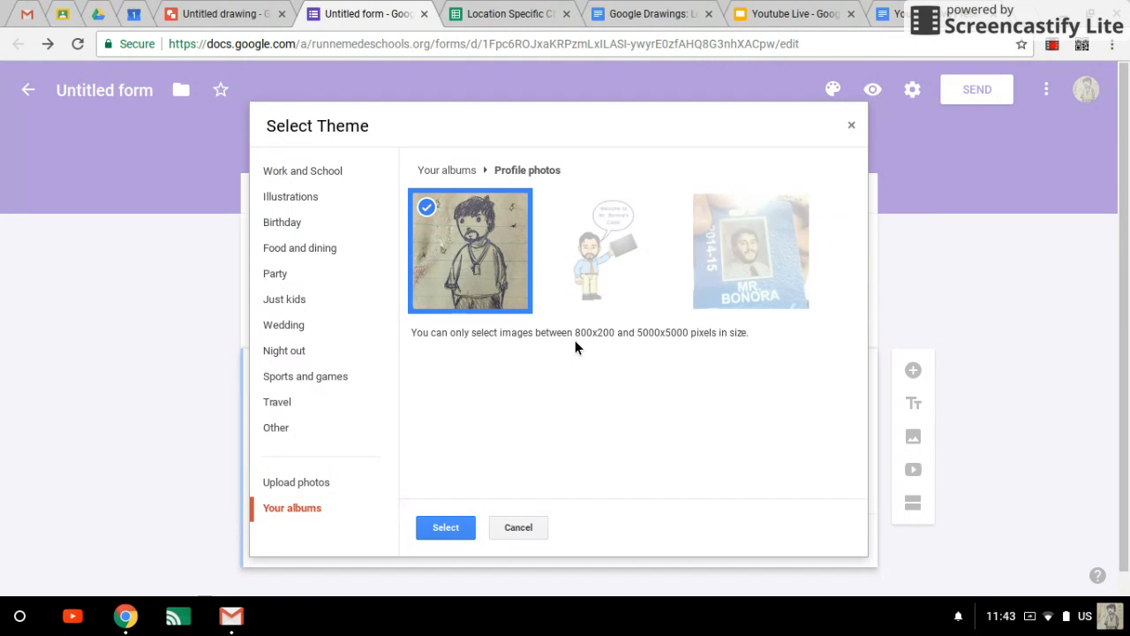
pyautogui.moveTo(593, 344)
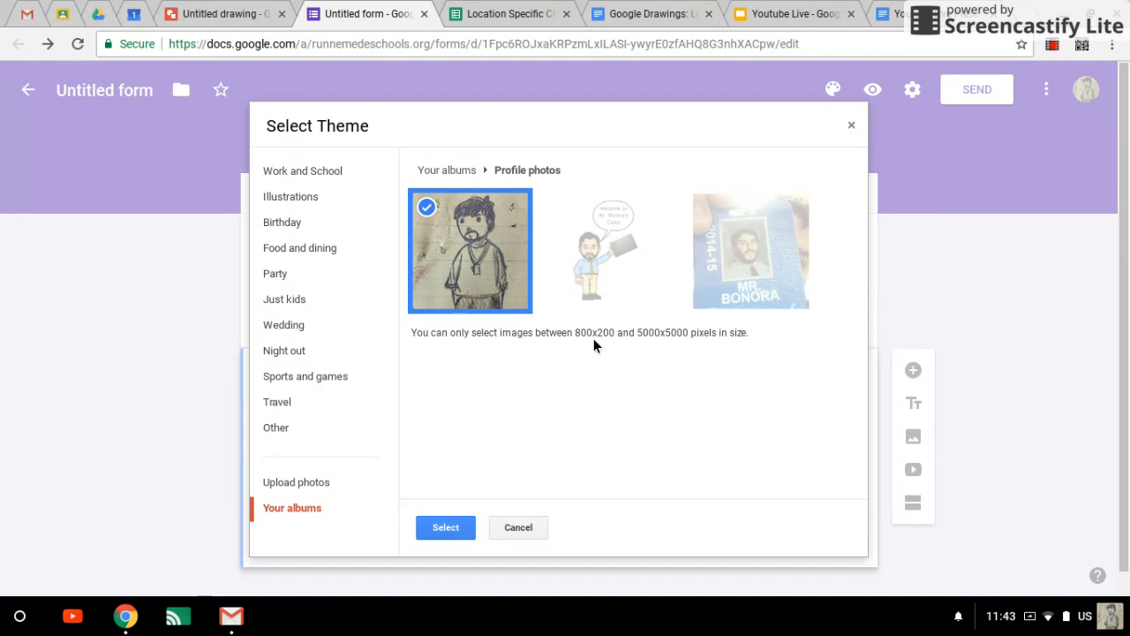
pyautogui.moveTo(687, 346)
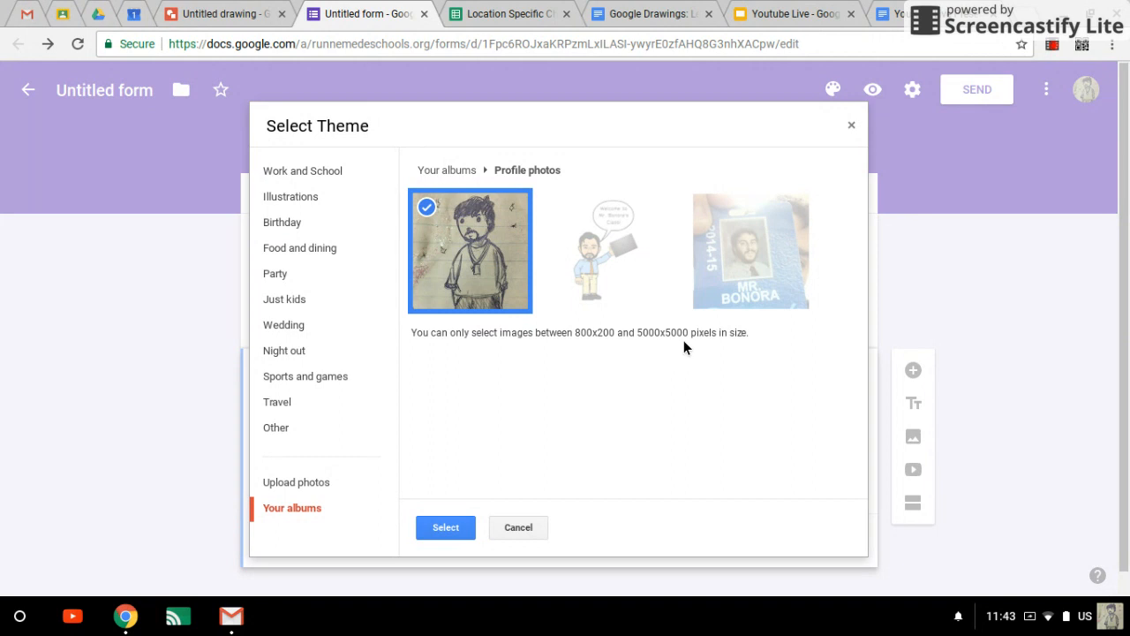
pyautogui.moveTo(654, 346)
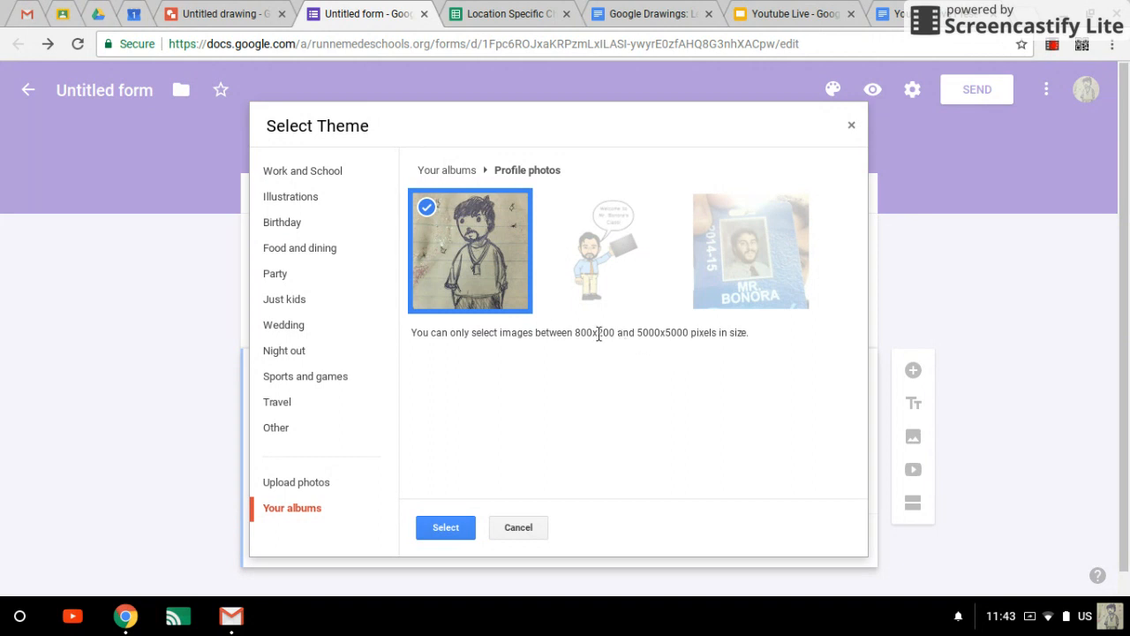
pyautogui.moveTo(601, 344)
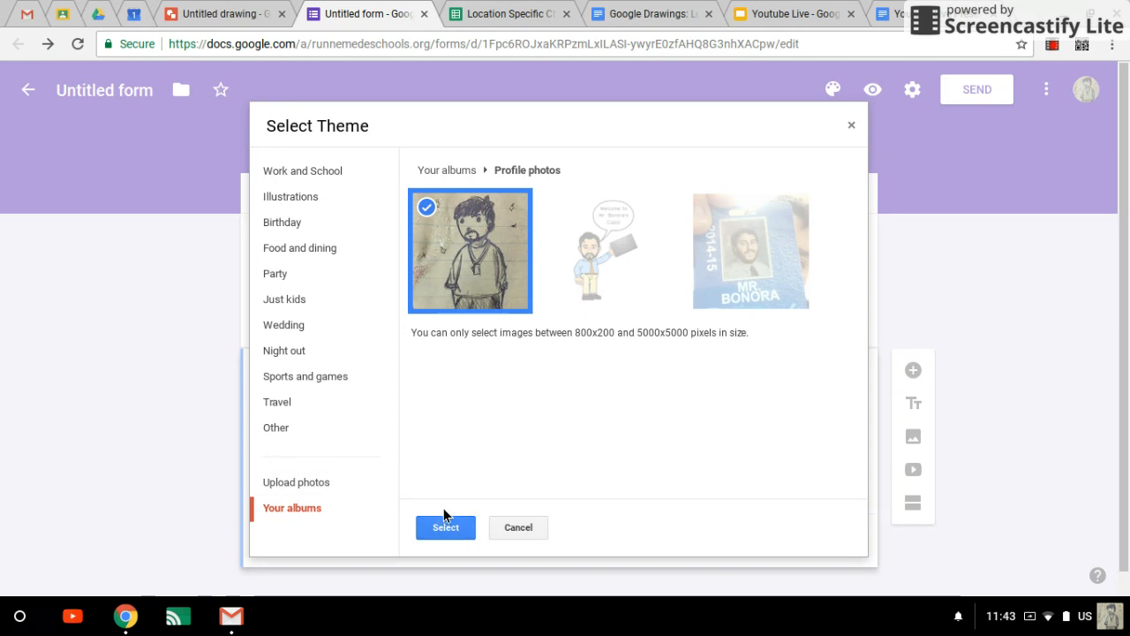
pyautogui.moveTo(590, 354)
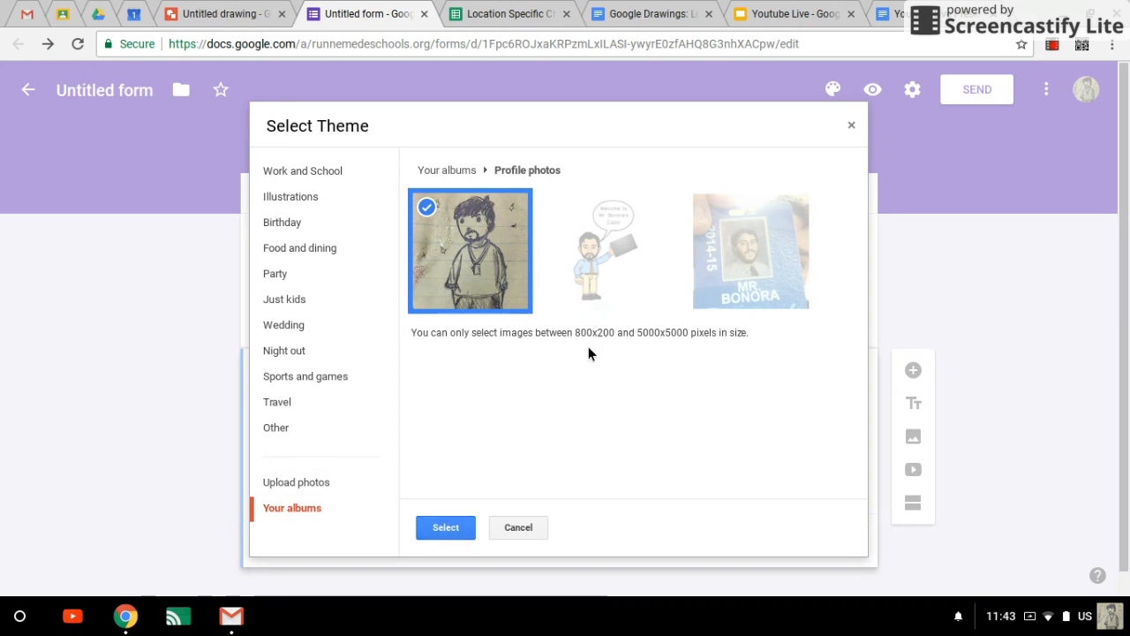
pyautogui.moveTo(528, 509)
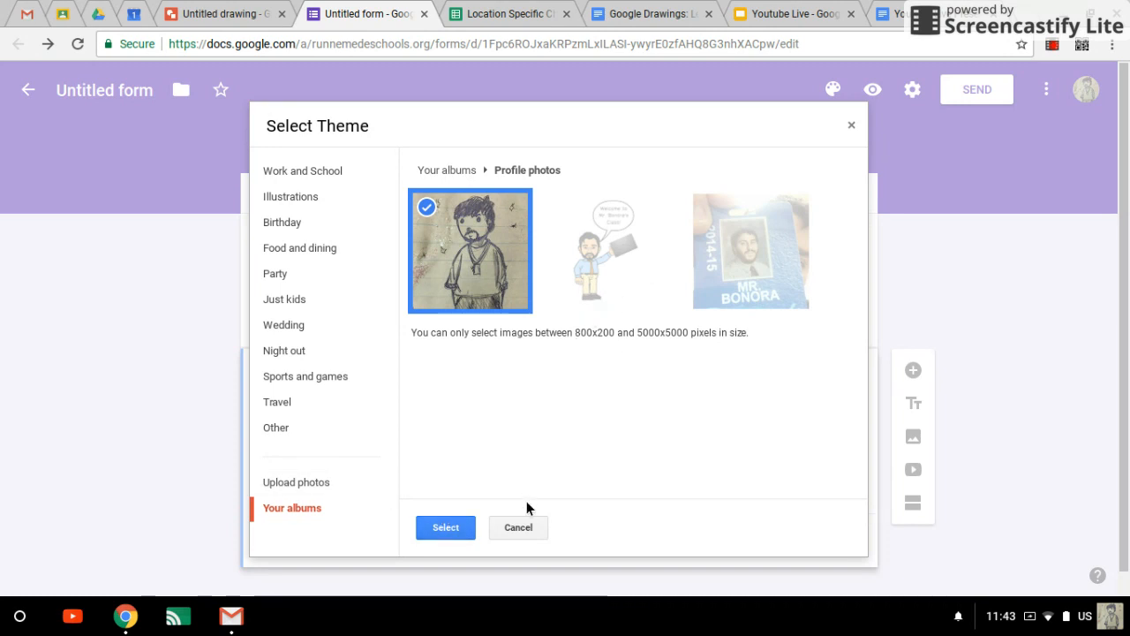
pyautogui.moveTo(522, 534)
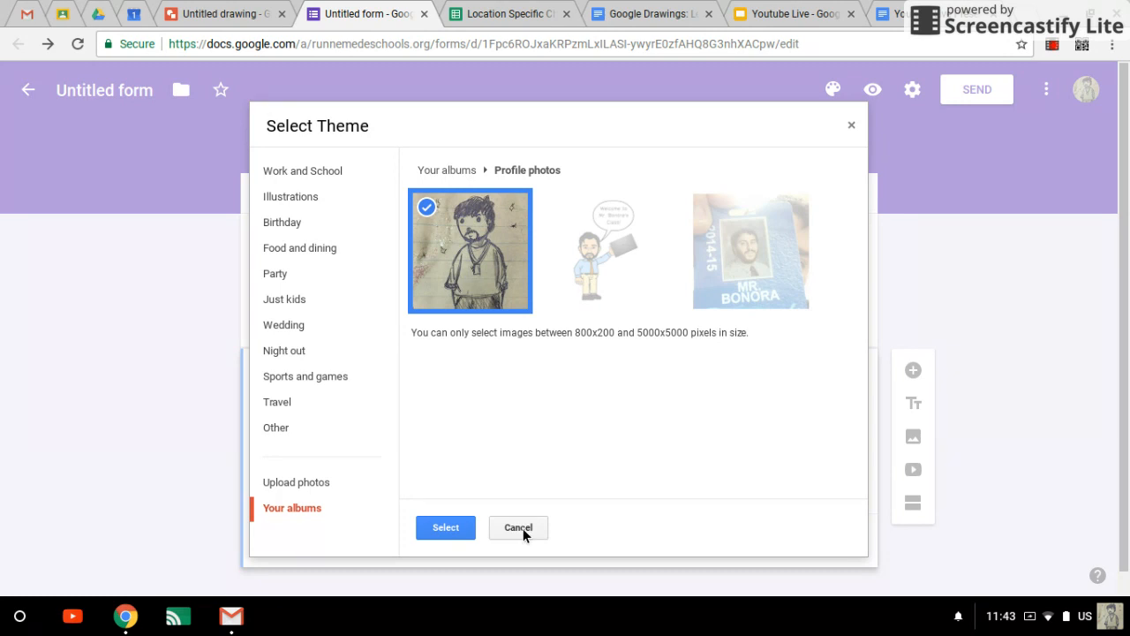
# - Switch to the Untitled drawing in Google Drawings
pyautogui.click(222, 15)
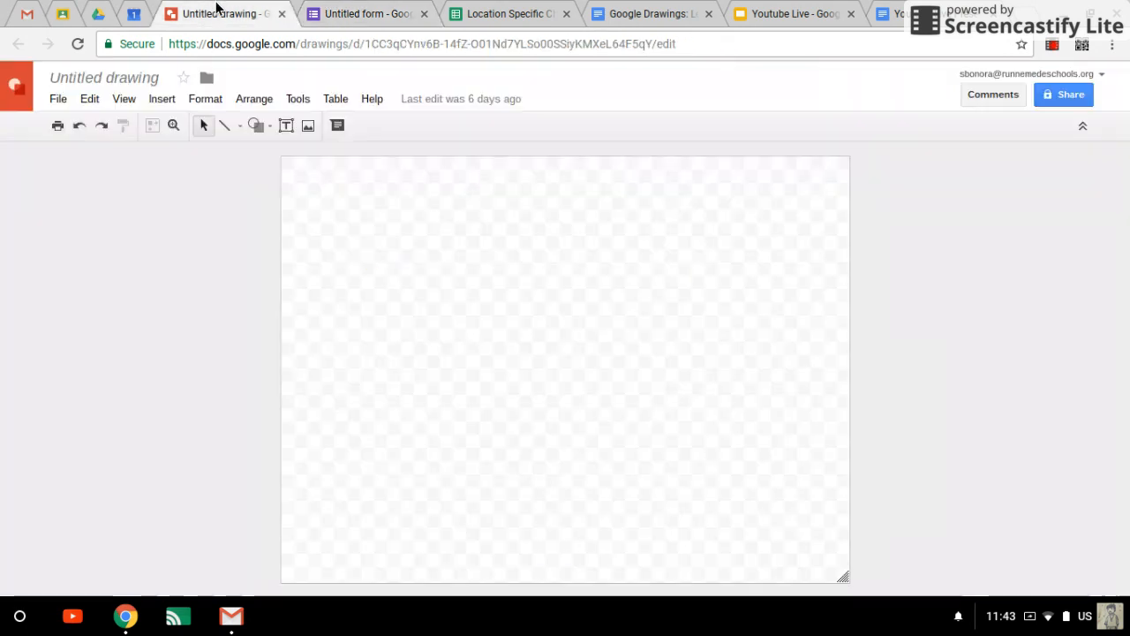
pyautogui.moveTo(618, 569)
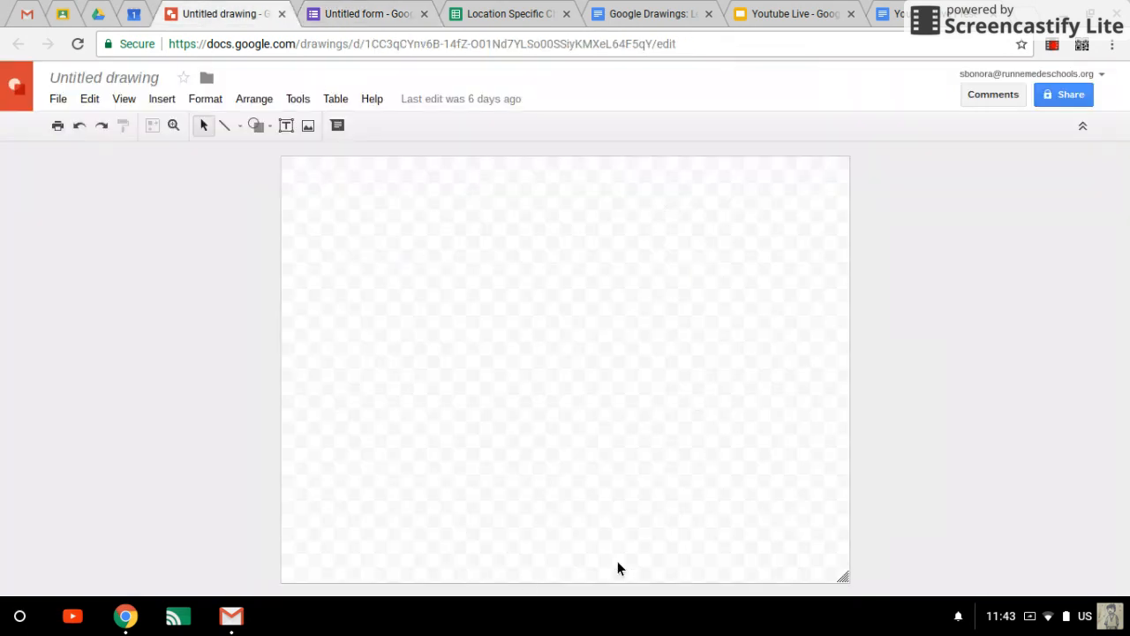
pyautogui.moveTo(299, 92)
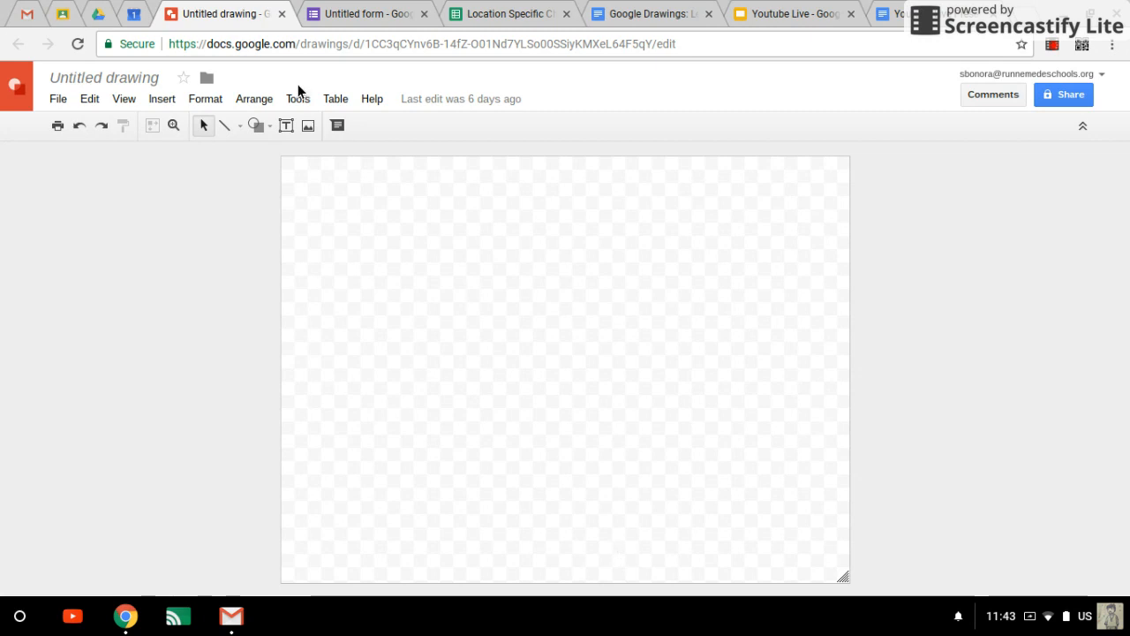
pyautogui.moveTo(59, 99)
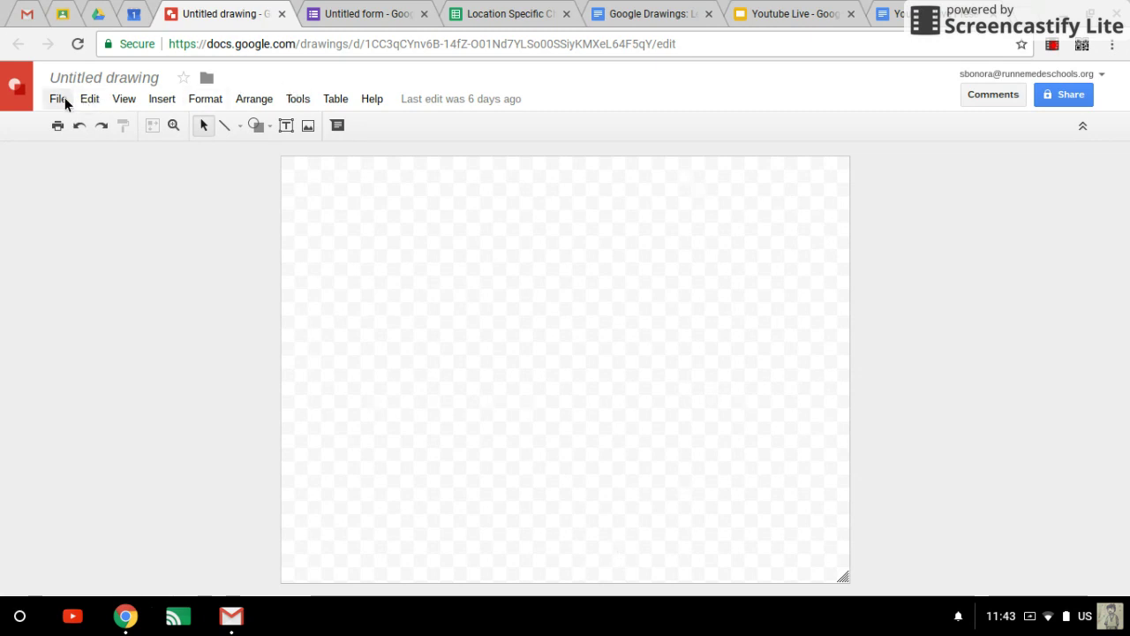
# - Set the drawing's page setup to a custom 1600 × 400 pixel size
pyautogui.click(58, 99)
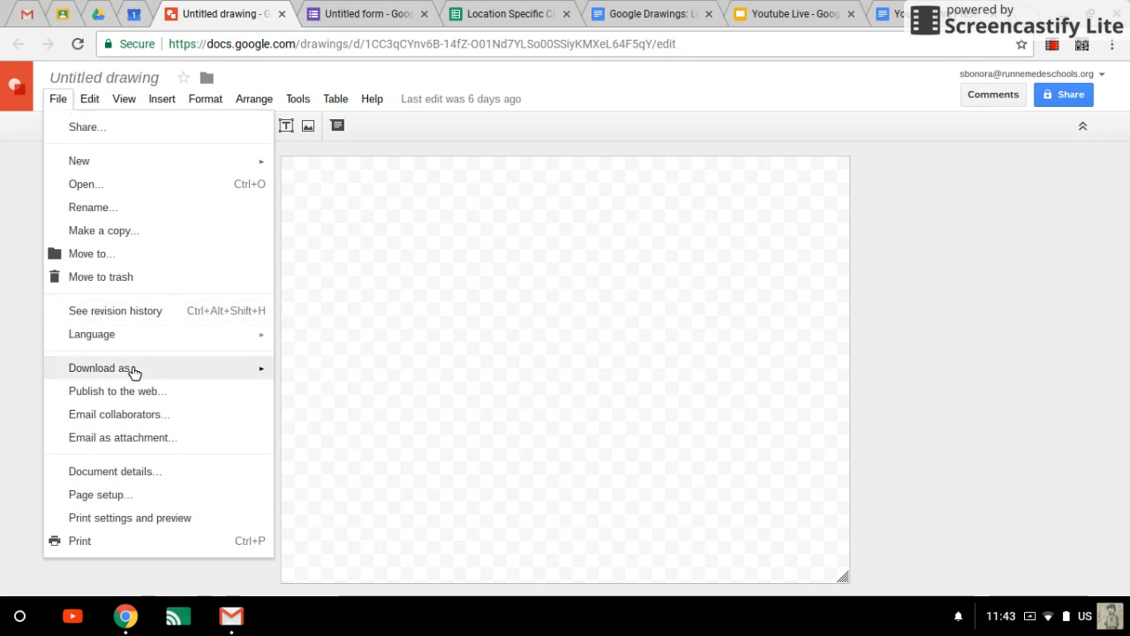
pyautogui.moveTo(101, 494)
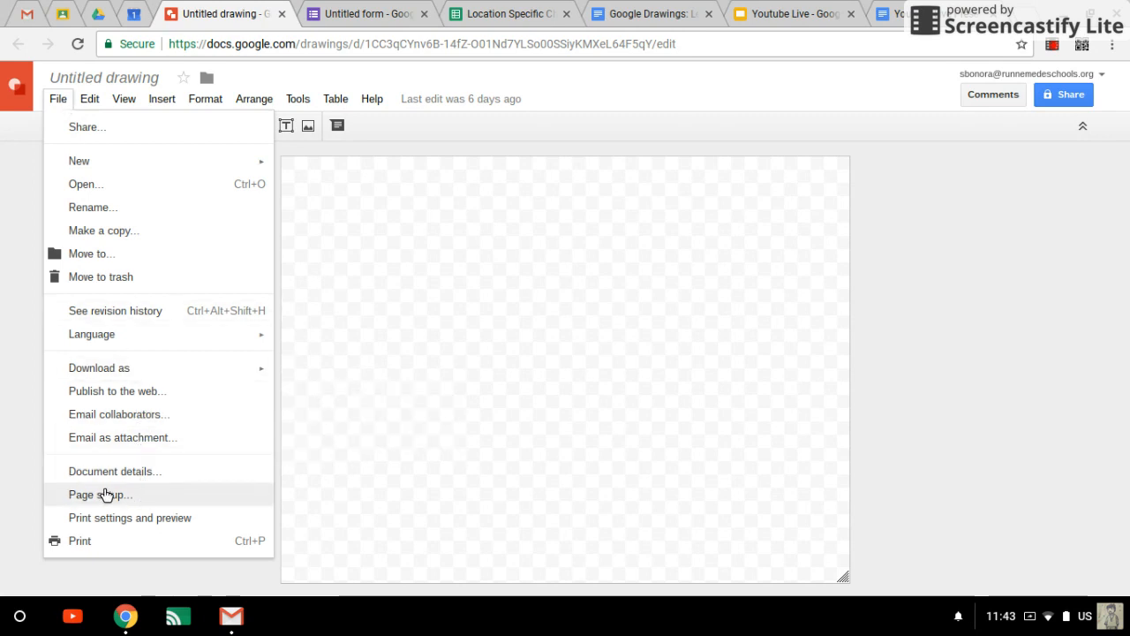
pyautogui.click(99, 494)
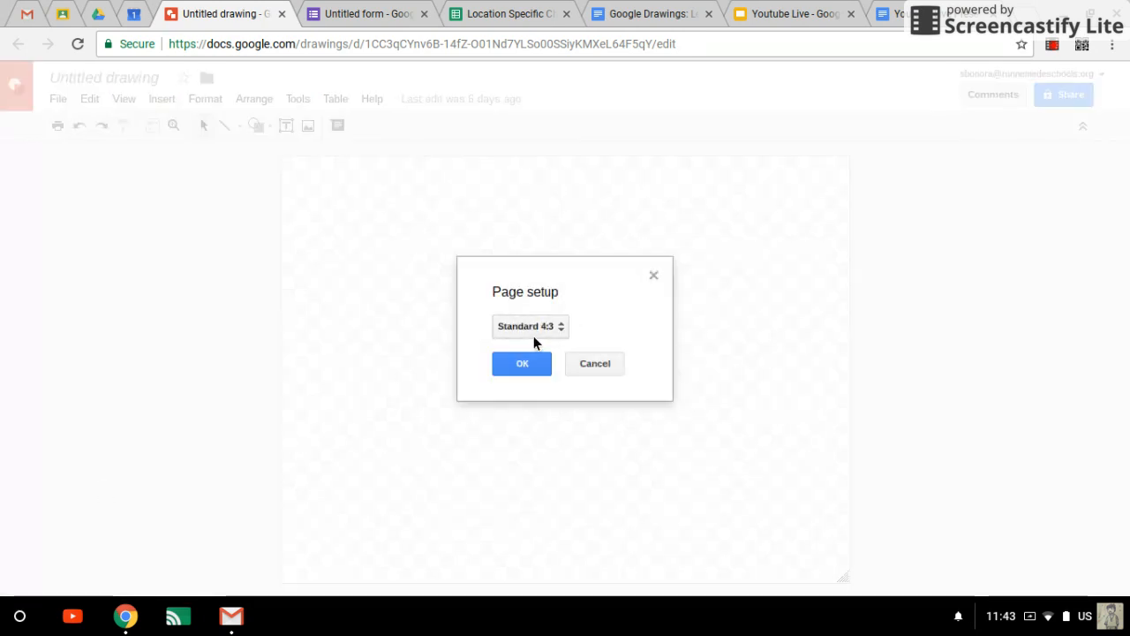
pyautogui.click(530, 325)
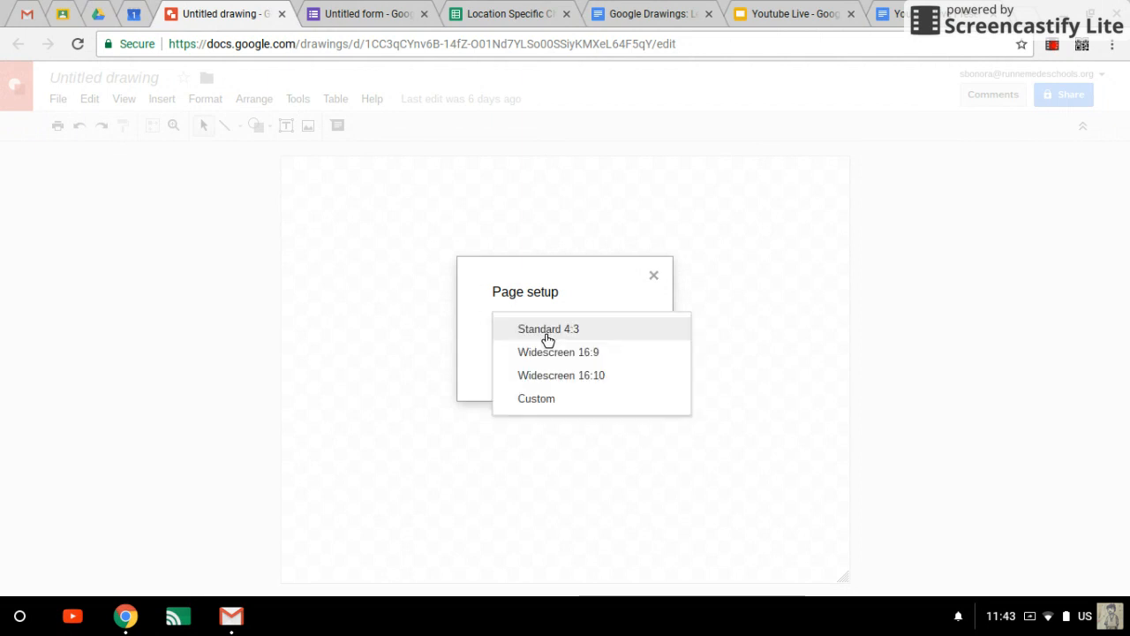
pyautogui.moveTo(536, 400)
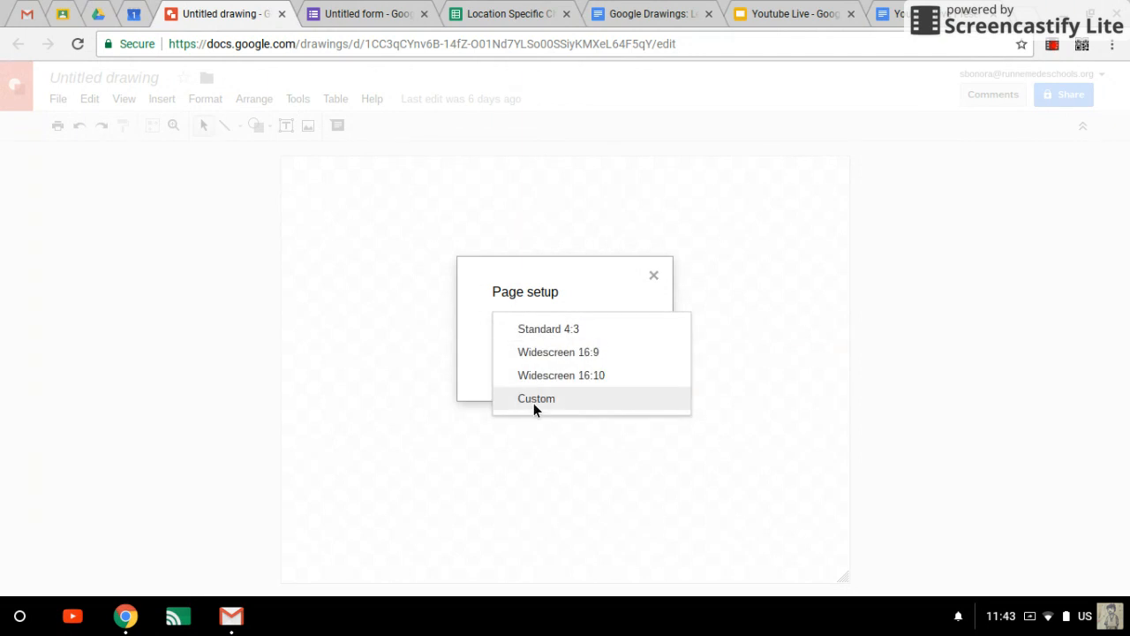
pyautogui.click(537, 399)
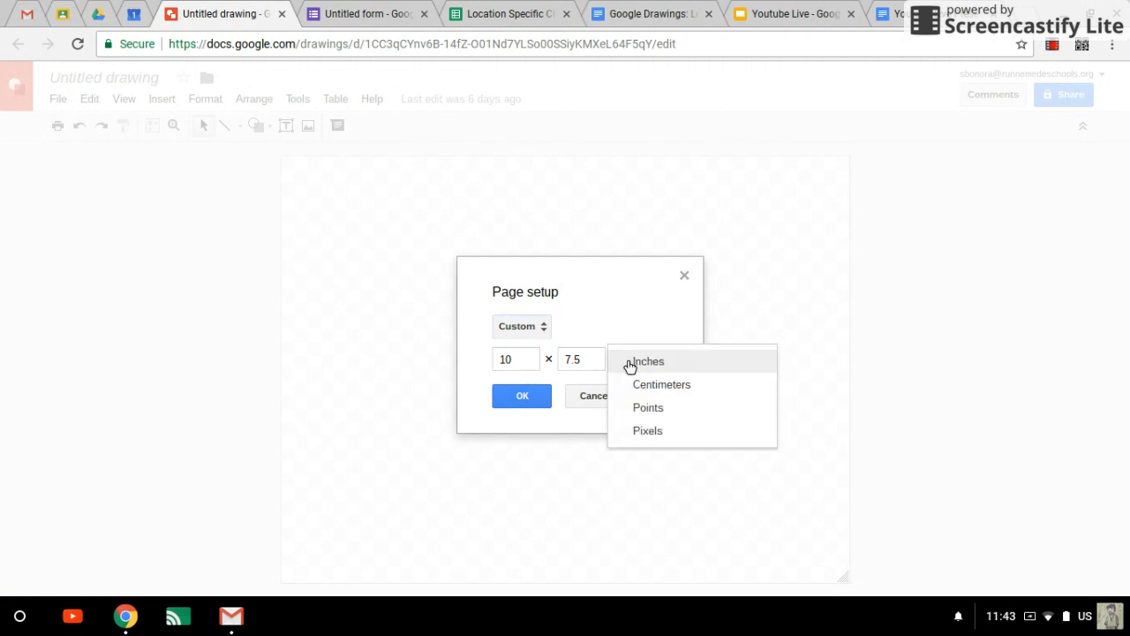
pyautogui.click(646, 431)
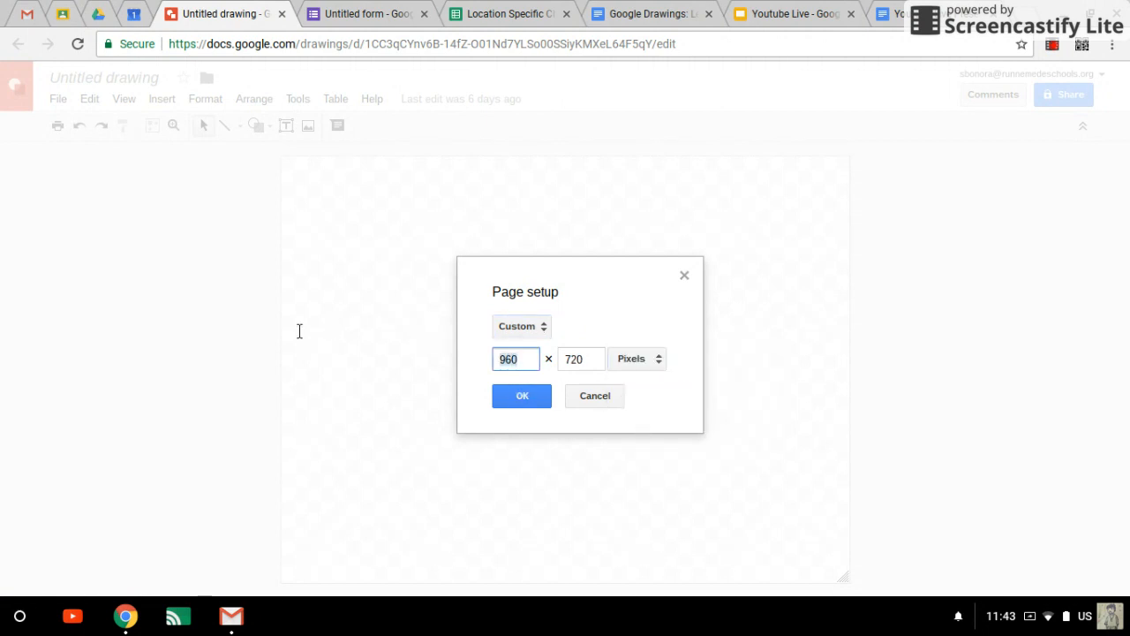
pyautogui.write('160')
pyautogui.click(582, 360)
pyautogui.write('4')
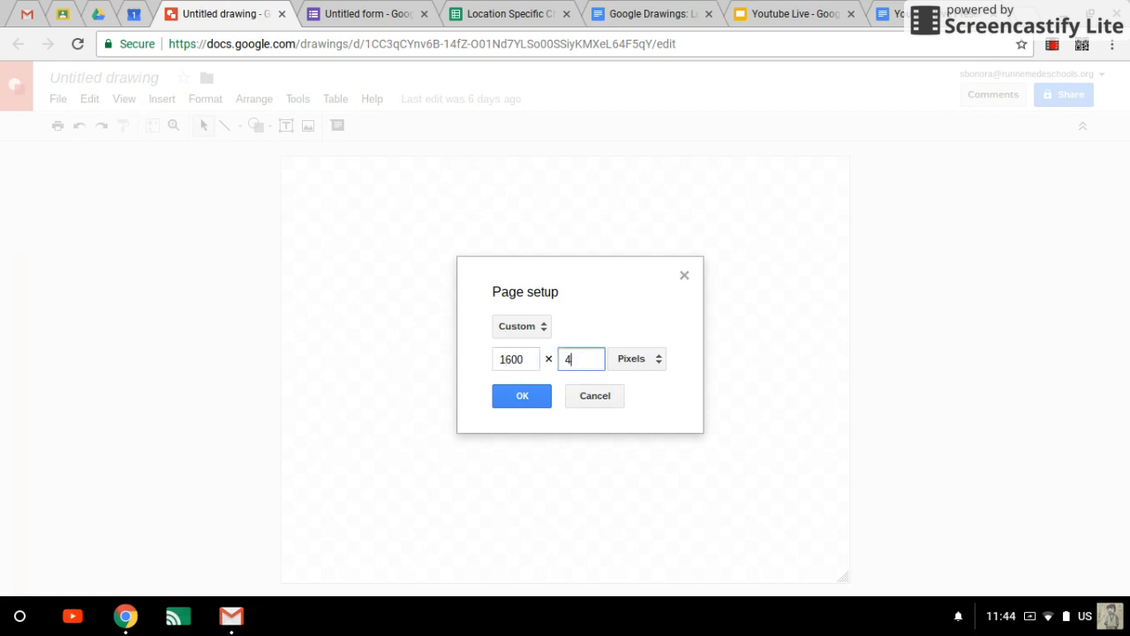
pyautogui.write('00')
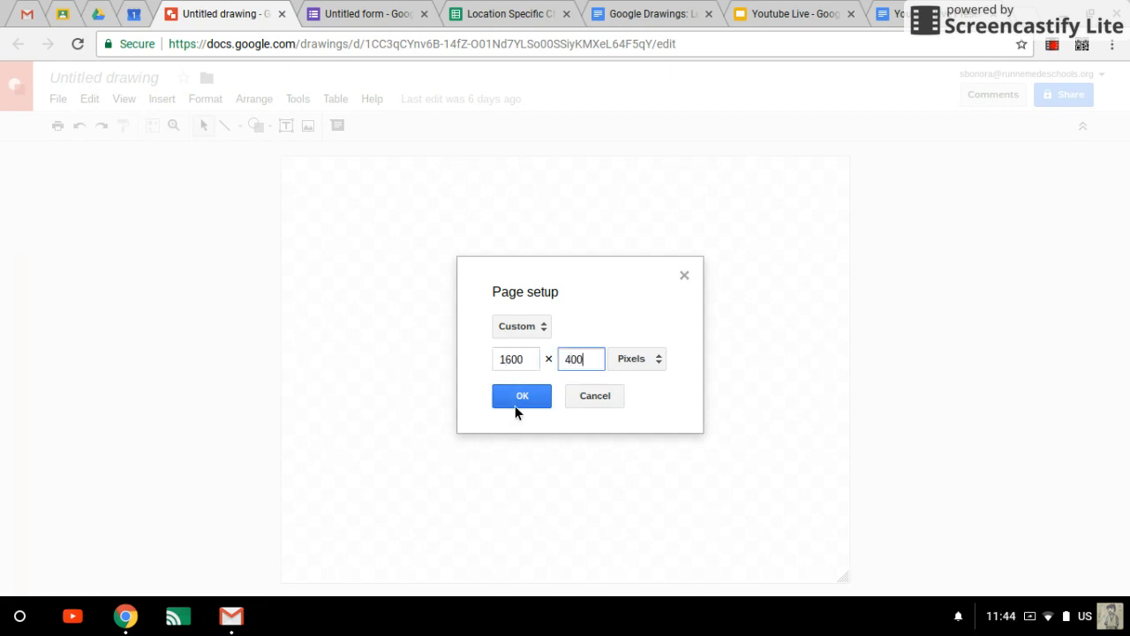
pyautogui.click(521, 395)
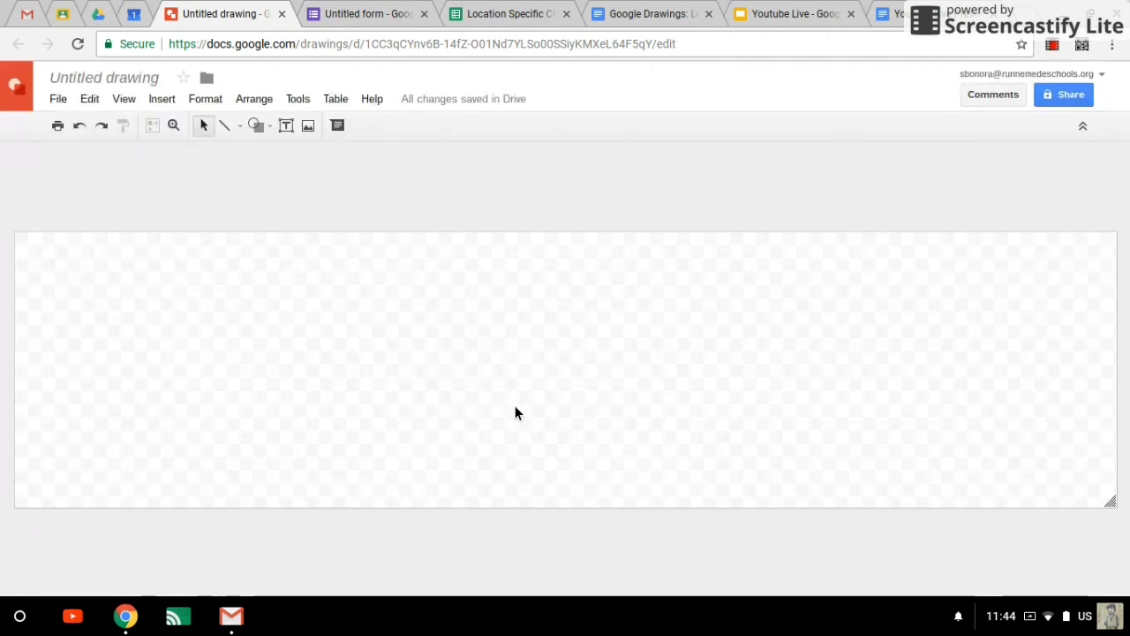
pyautogui.moveTo(261, 85)
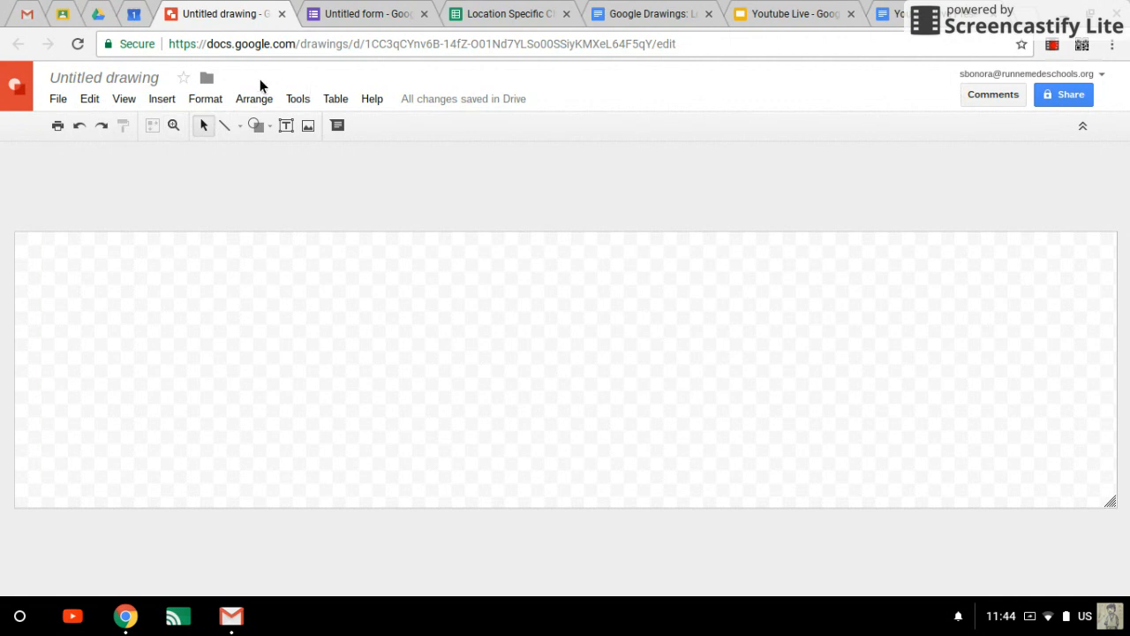
# - Draw a rounded rectangle on the left of the page and add a triangle shape
pyautogui.click(256, 125)
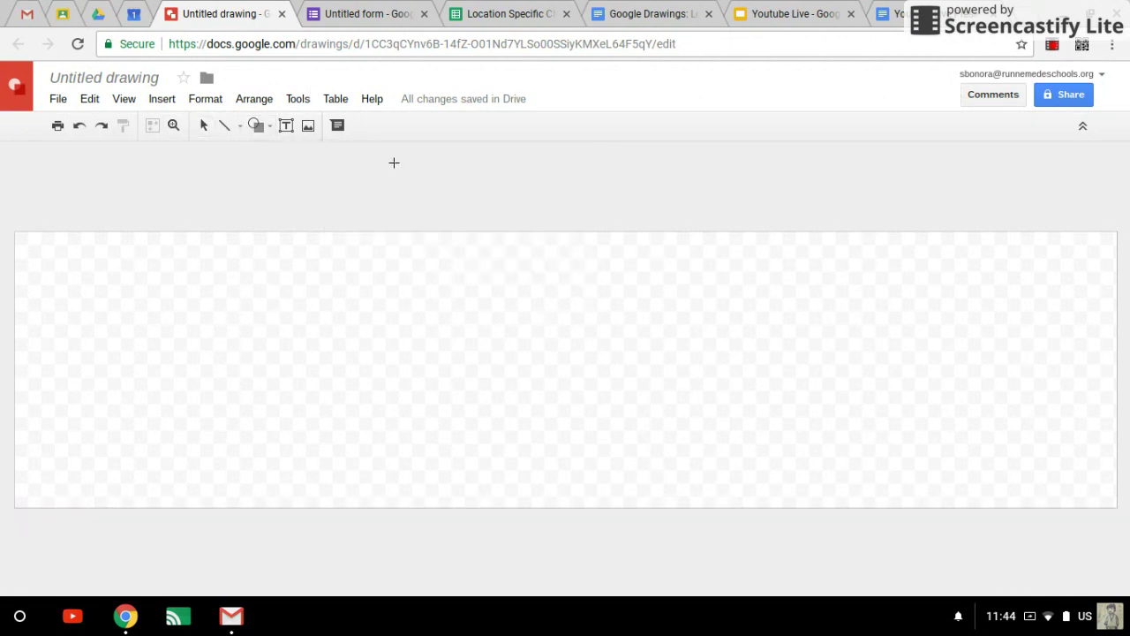
pyautogui.moveTo(63, 294); pyautogui.dragTo(357, 420)
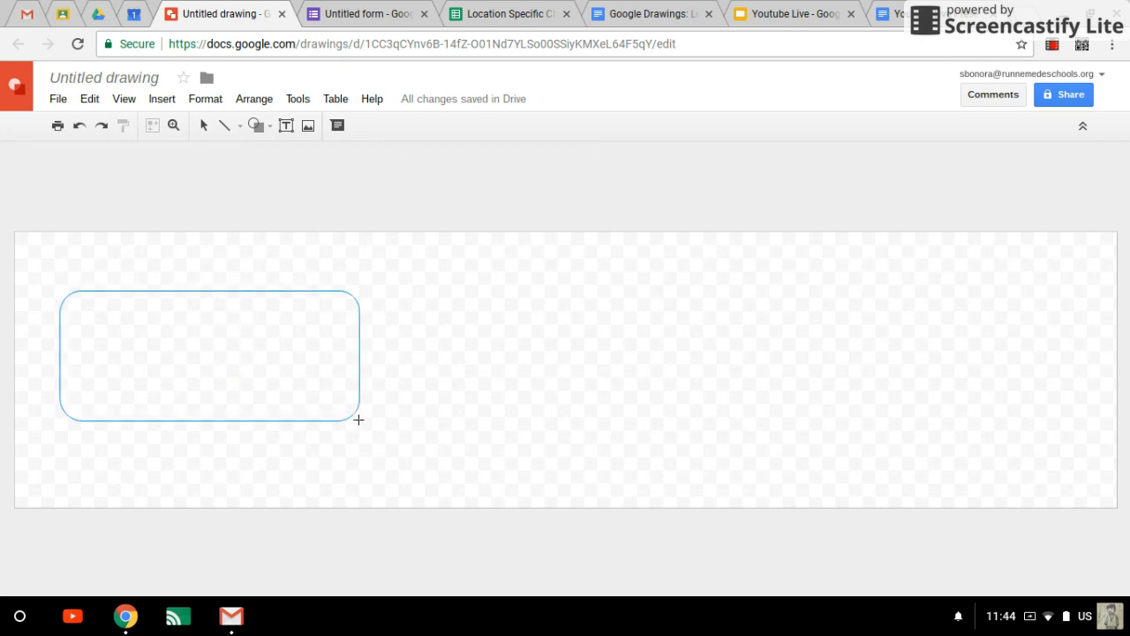
pyautogui.click(339, 126)
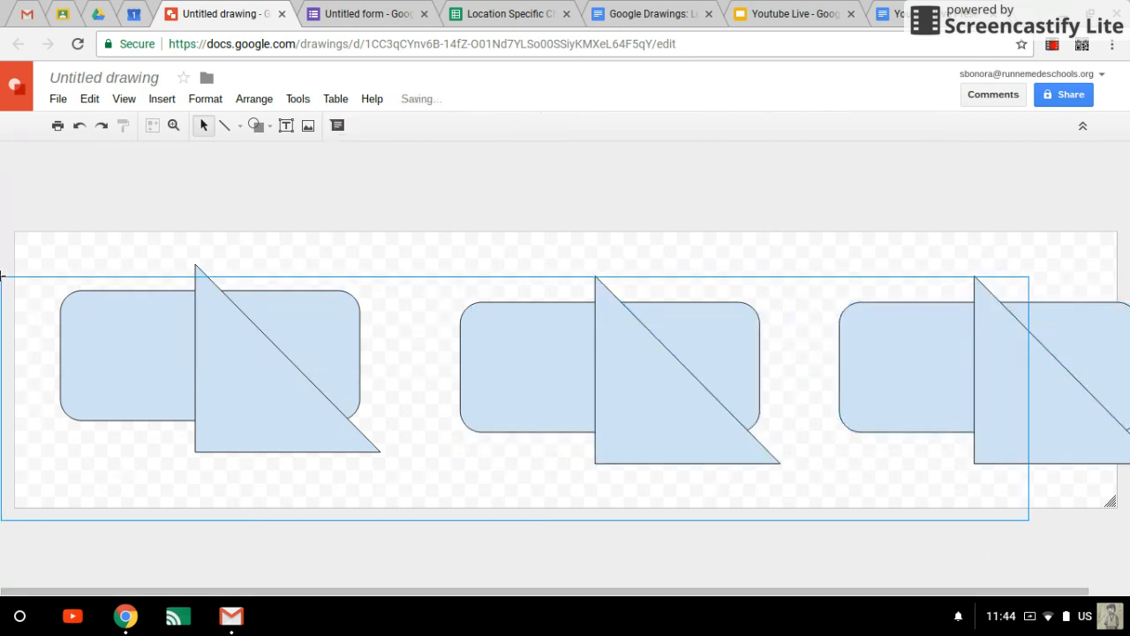
# - Select all the shapes and shift them toward the page's left edge
pyautogui.click(152, 334)
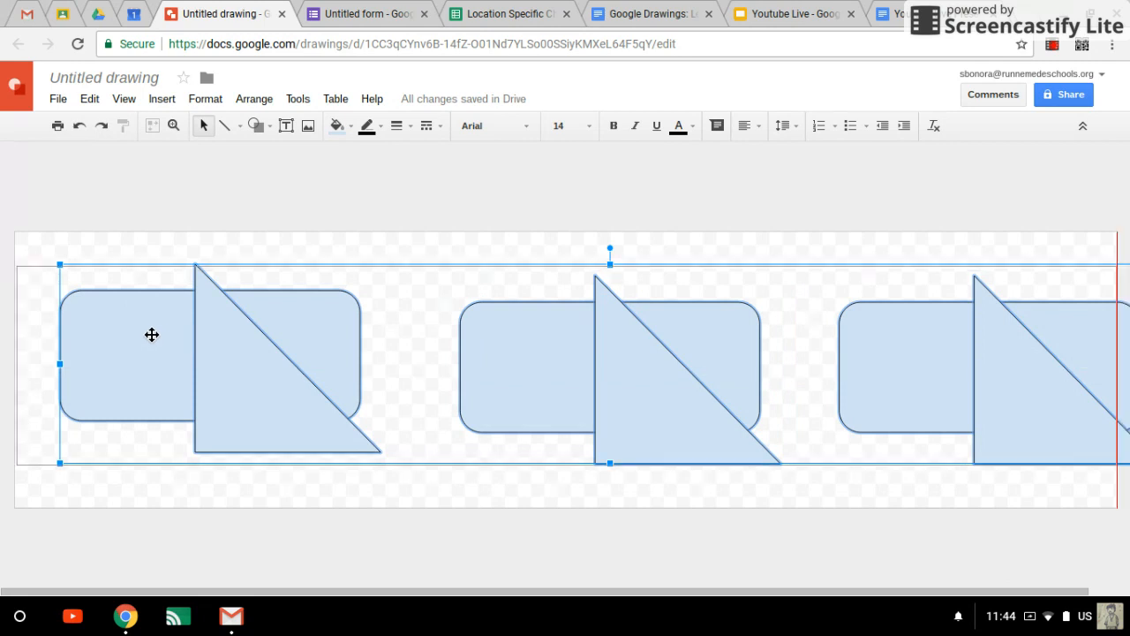
pyautogui.moveTo(151, 335); pyautogui.dragTo(148, 339)
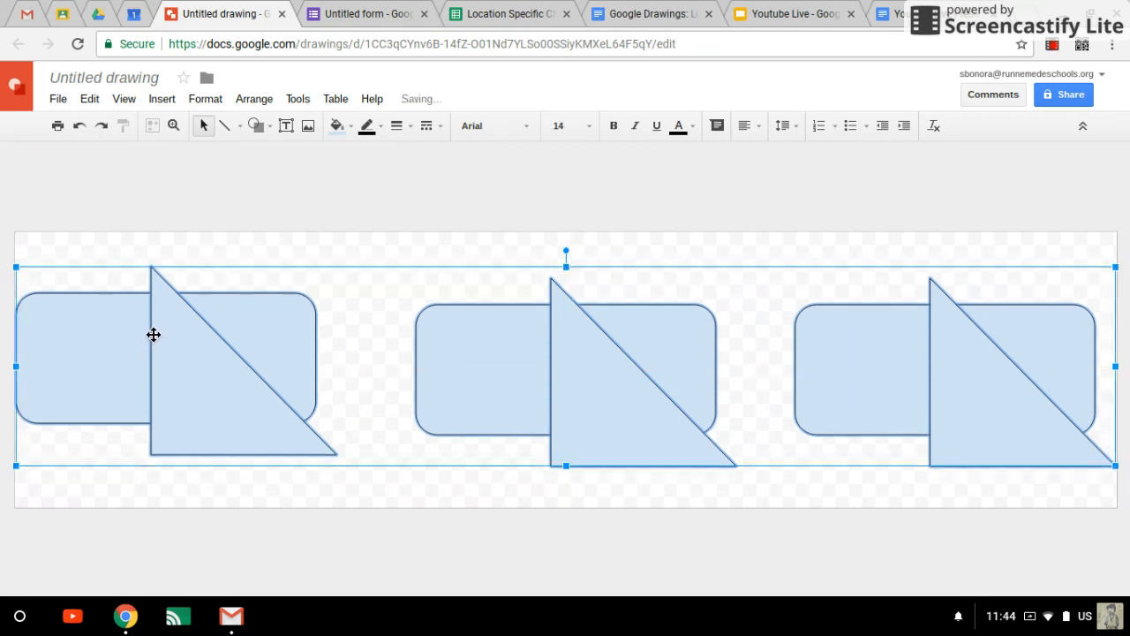
pyautogui.click(565, 548)
pyautogui.write('Real Quick FO')
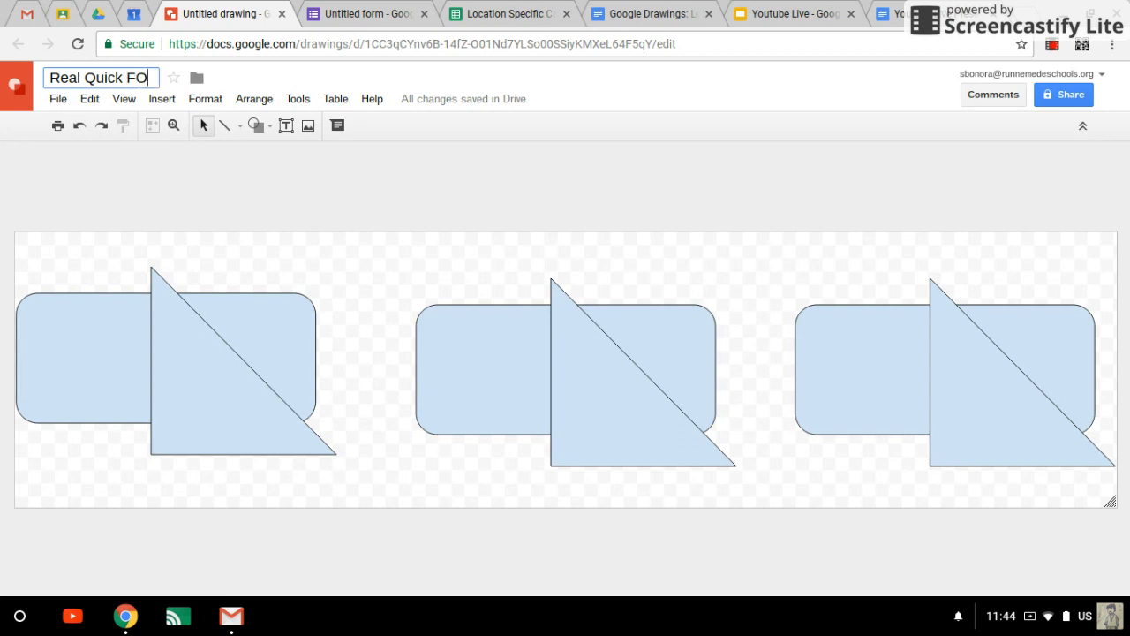
# - Finish naming the drawing 'Real Quick Forms Header' and download it as a JPEG image
pyautogui.write('rms')
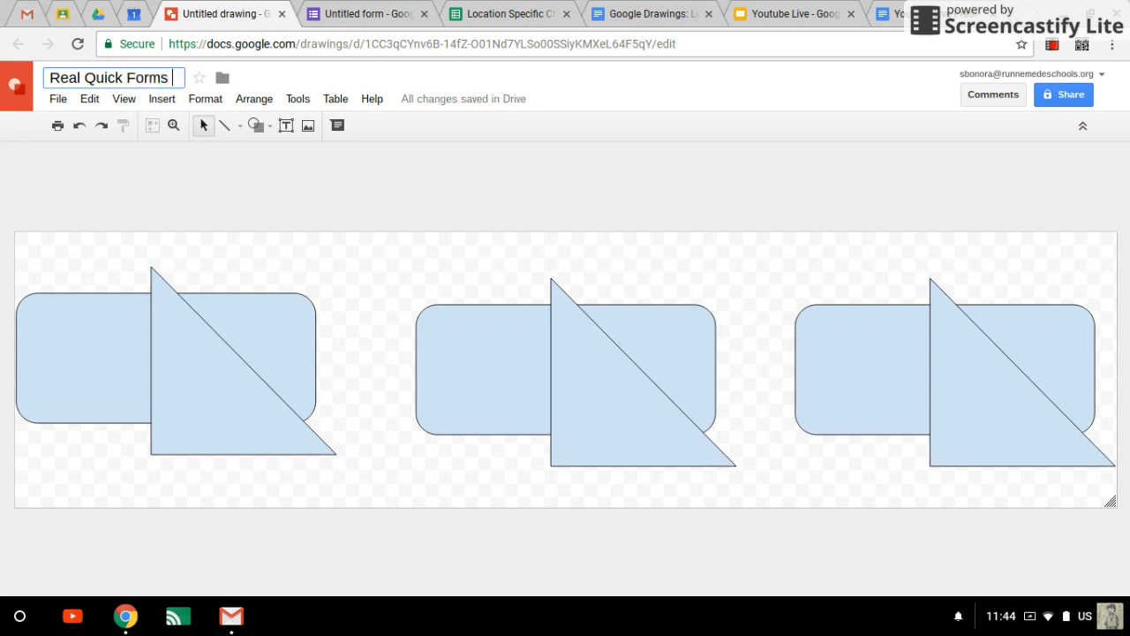
pyautogui.write('Header')
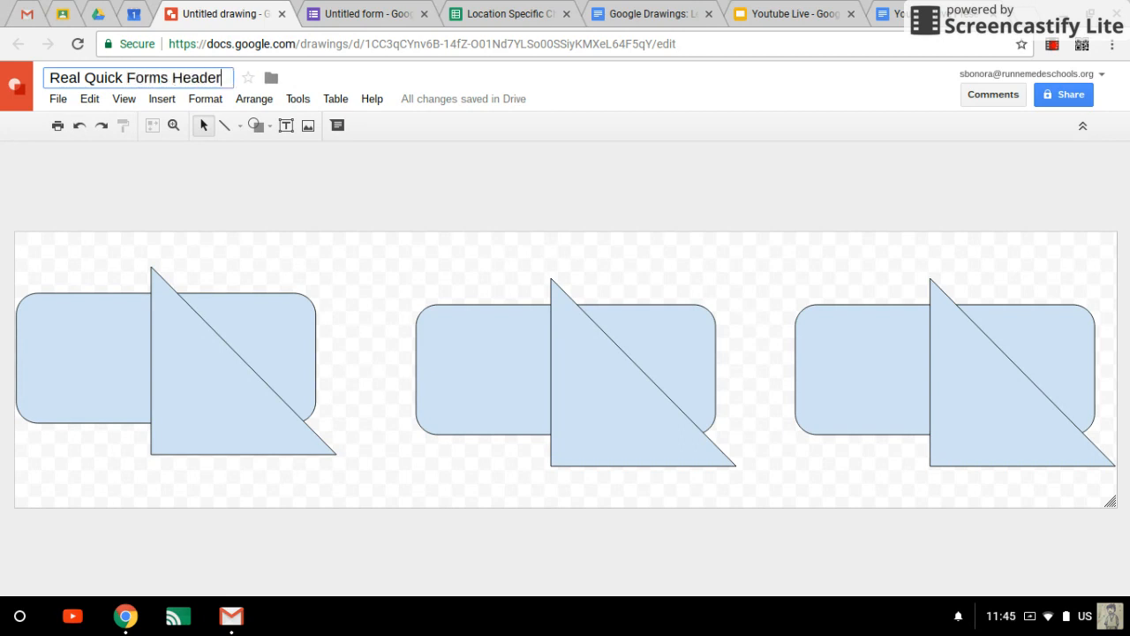
pyautogui.moveTo(3, 212)
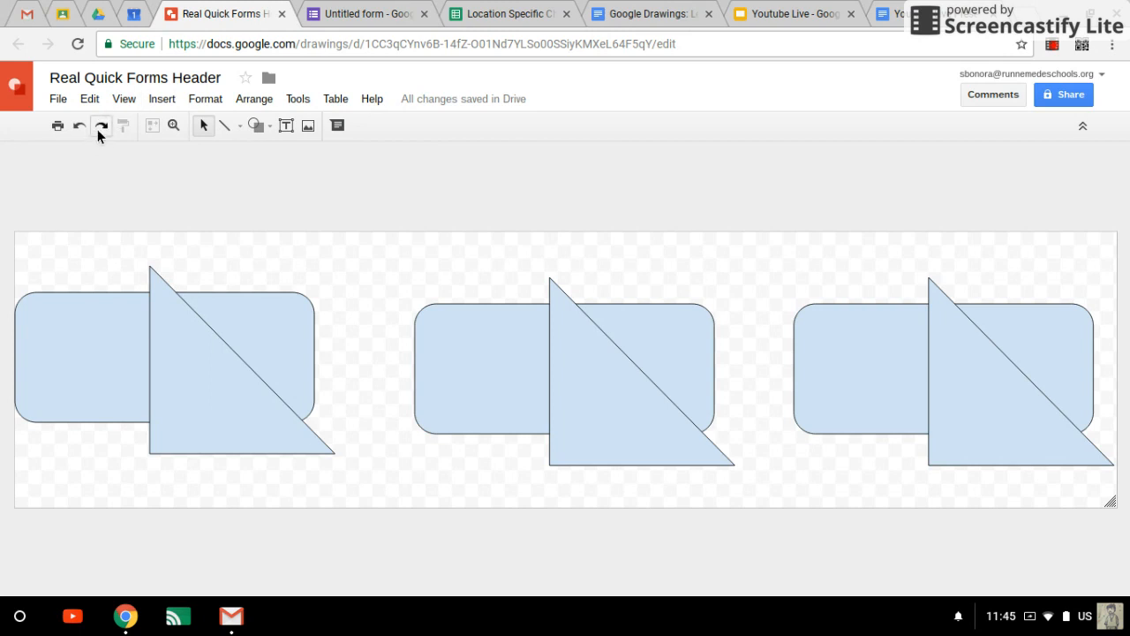
pyautogui.click(56, 99)
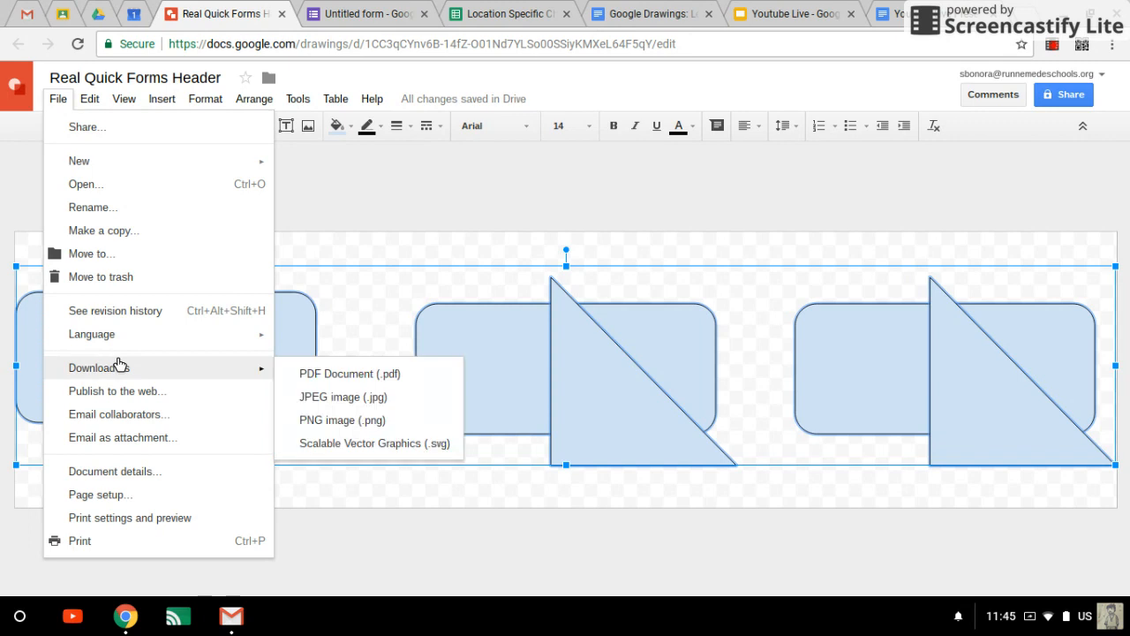
pyautogui.click(343, 396)
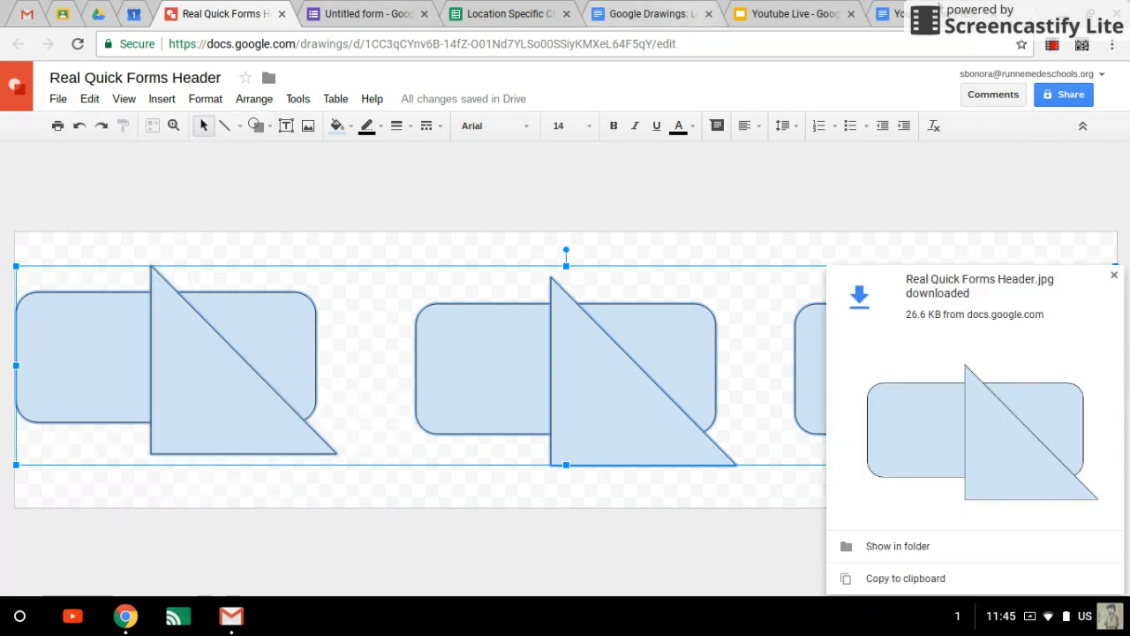
# - Return to the Untitled form and bring up its theme options
pyautogui.click(367, 14)
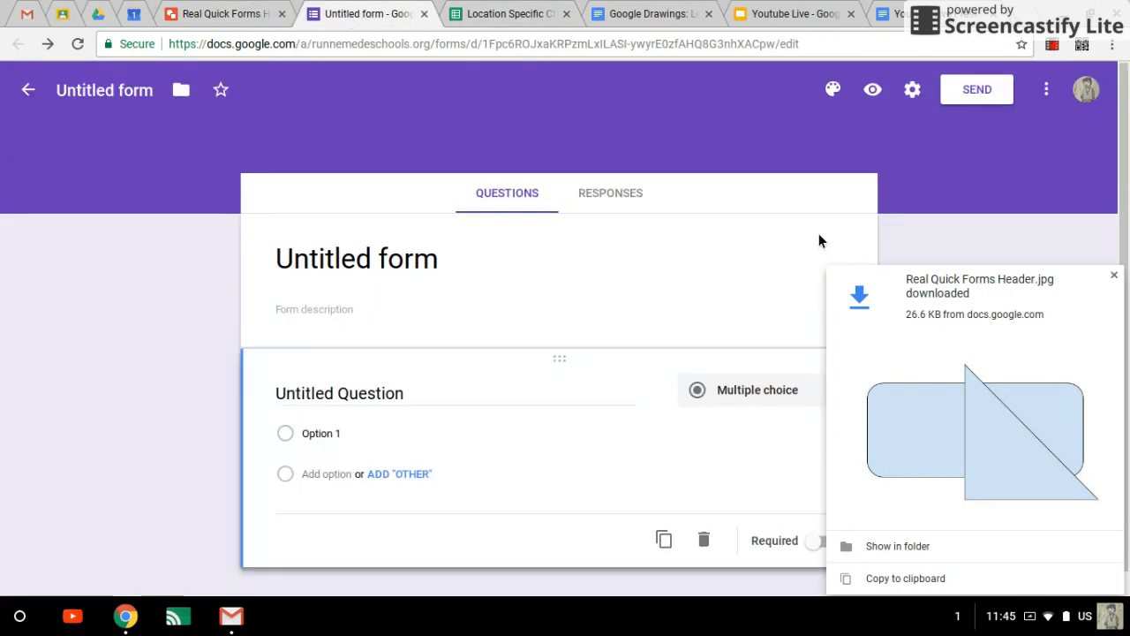
pyautogui.click(832, 88)
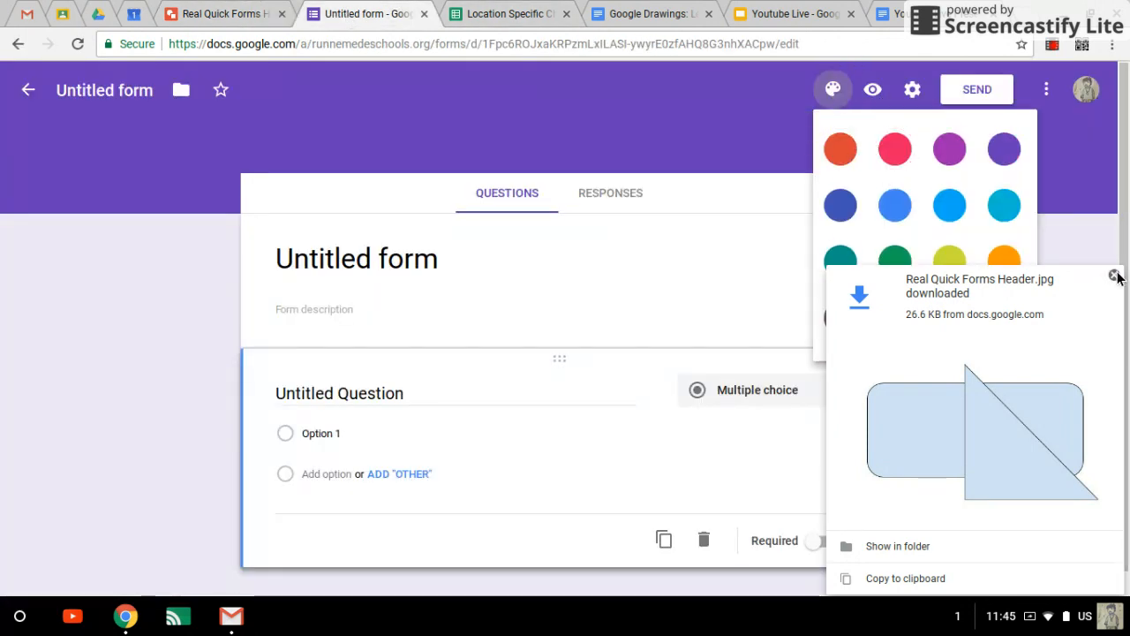
# - Upload Real Quick Forms Header.jpg from Downloads as the form's header image
pyautogui.click(830, 88)
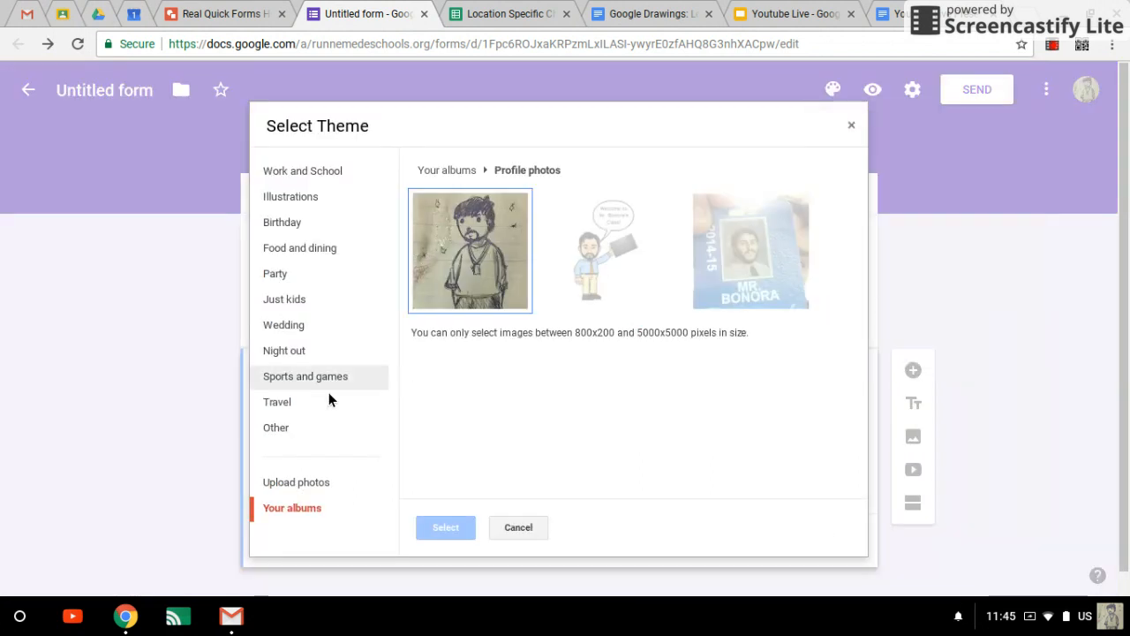
pyautogui.click(297, 480)
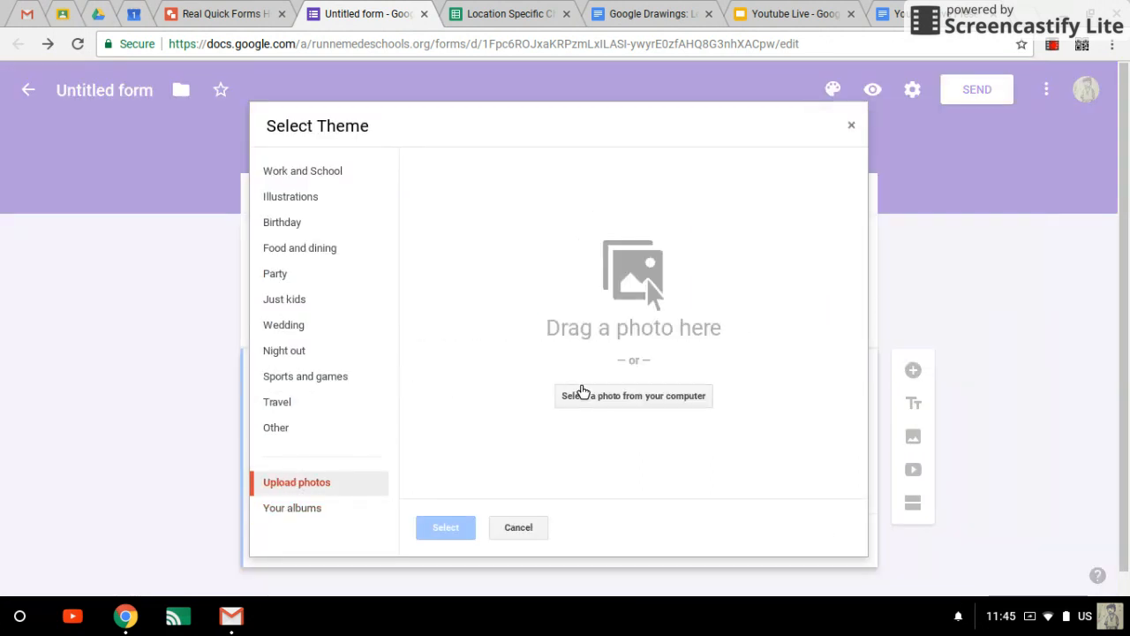
pyautogui.click(632, 395)
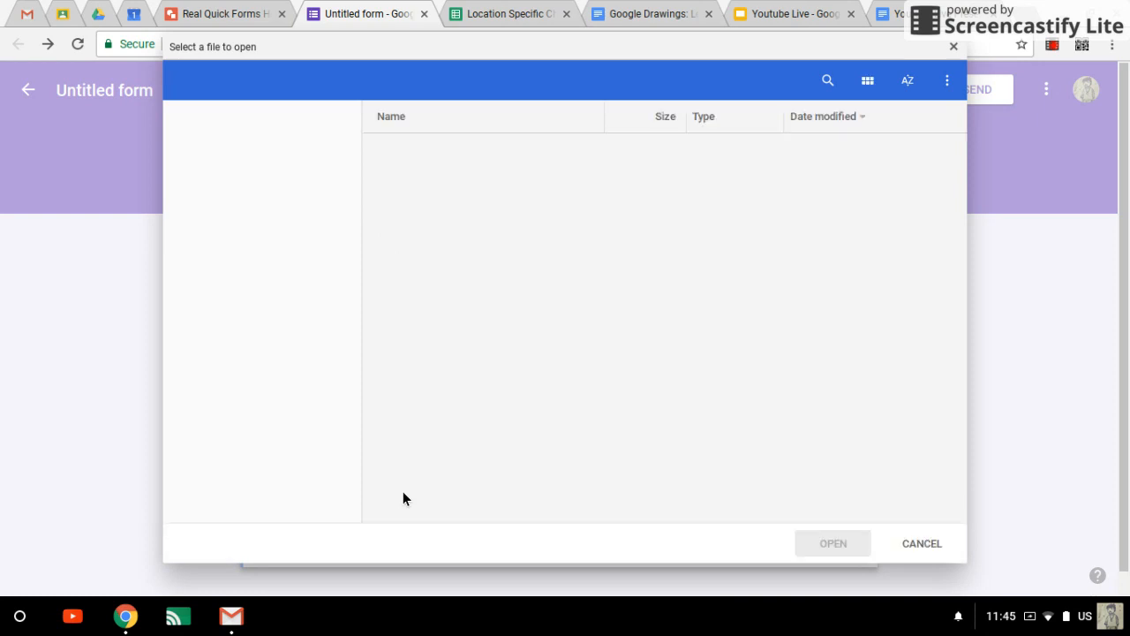
pyautogui.click(233, 155)
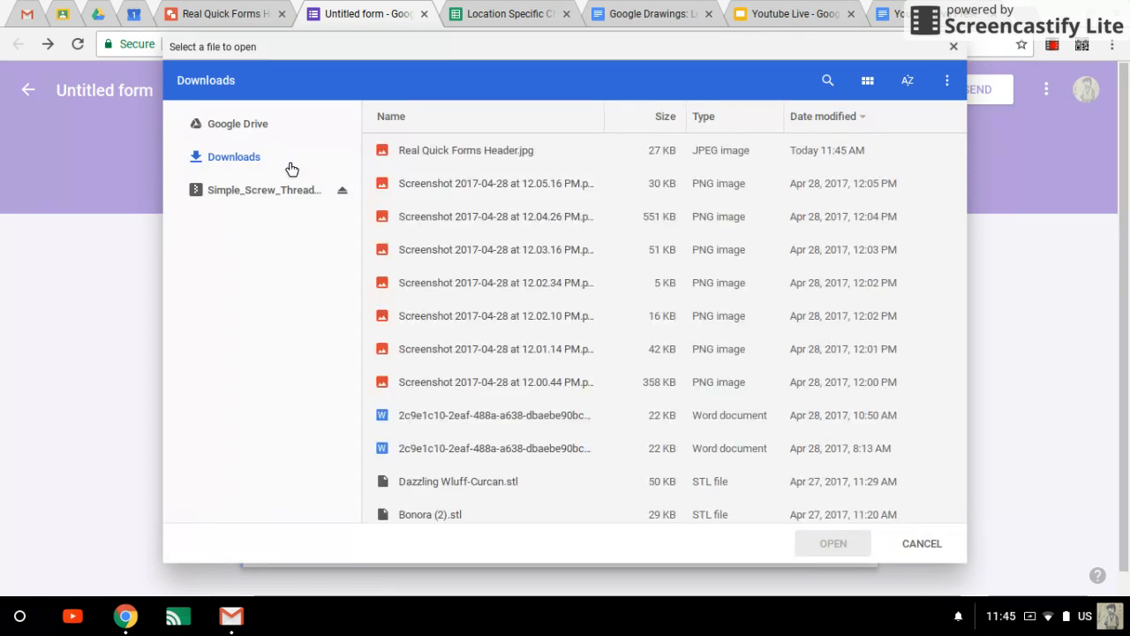
pyautogui.click(236, 123)
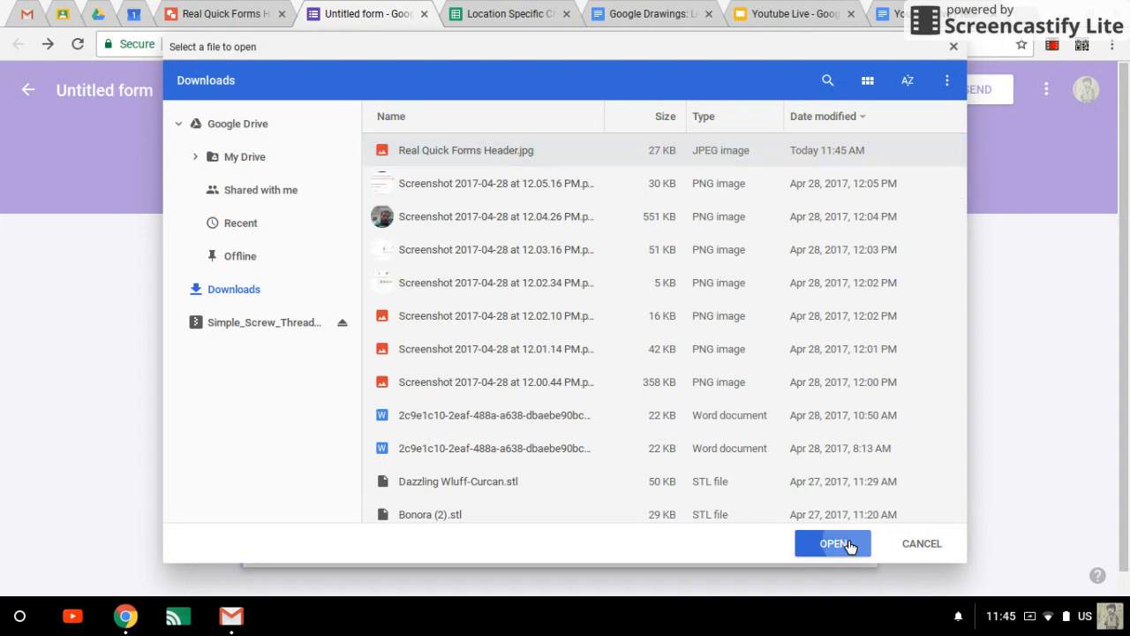
pyautogui.click(834, 544)
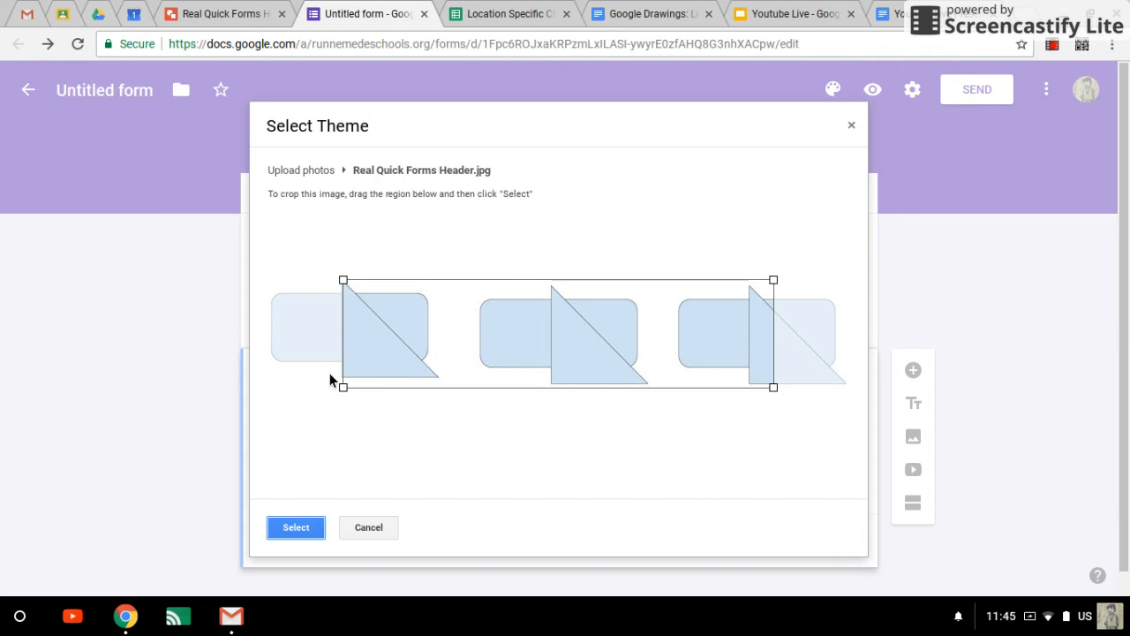
# - Adjust the crop region across most of the shapes and confirm it as the header
pyautogui.moveTo(343, 385); pyautogui.dragTo(272, 405)
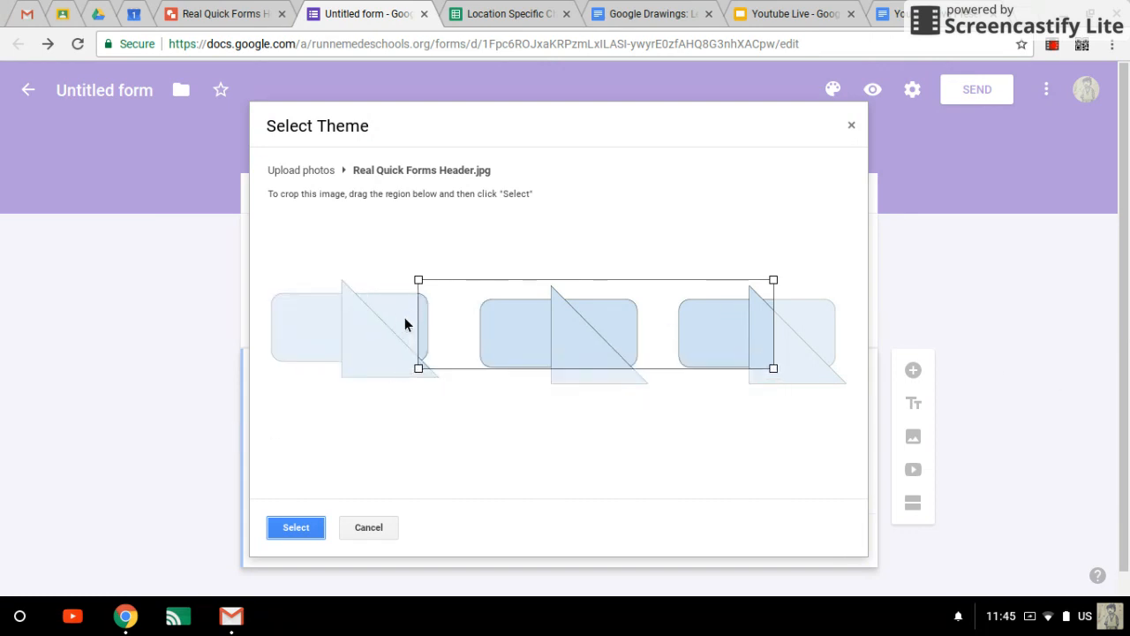
pyautogui.moveTo(417, 369); pyautogui.dragTo(371, 379)
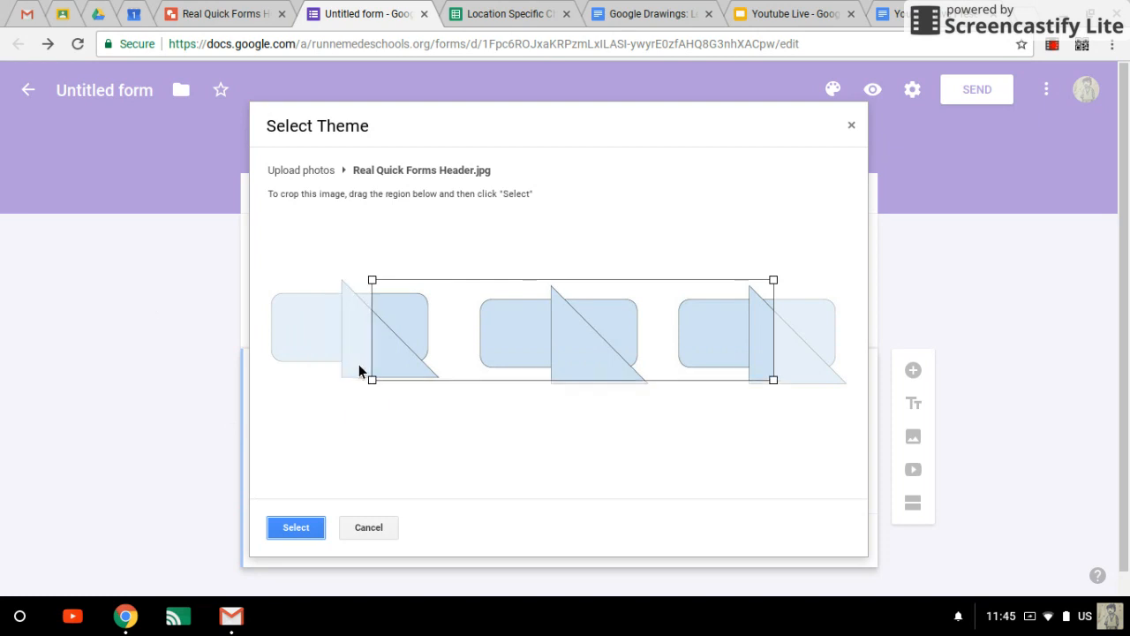
pyautogui.moveTo(371, 378); pyautogui.dragTo(484, 351)
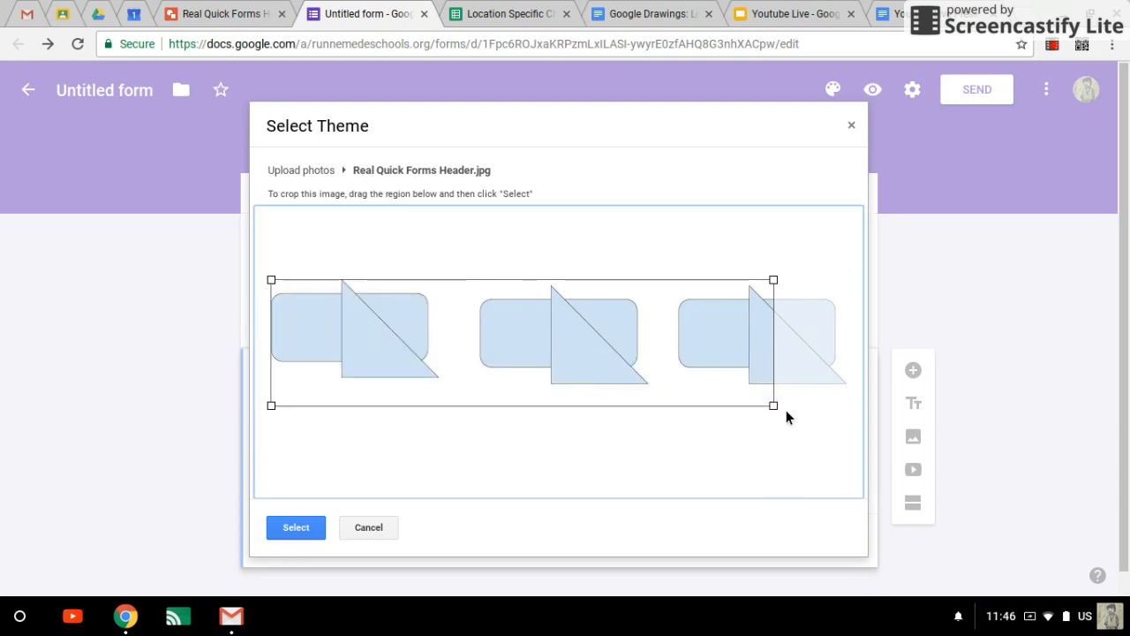
pyautogui.moveTo(773, 404); pyautogui.dragTo(558, 350)
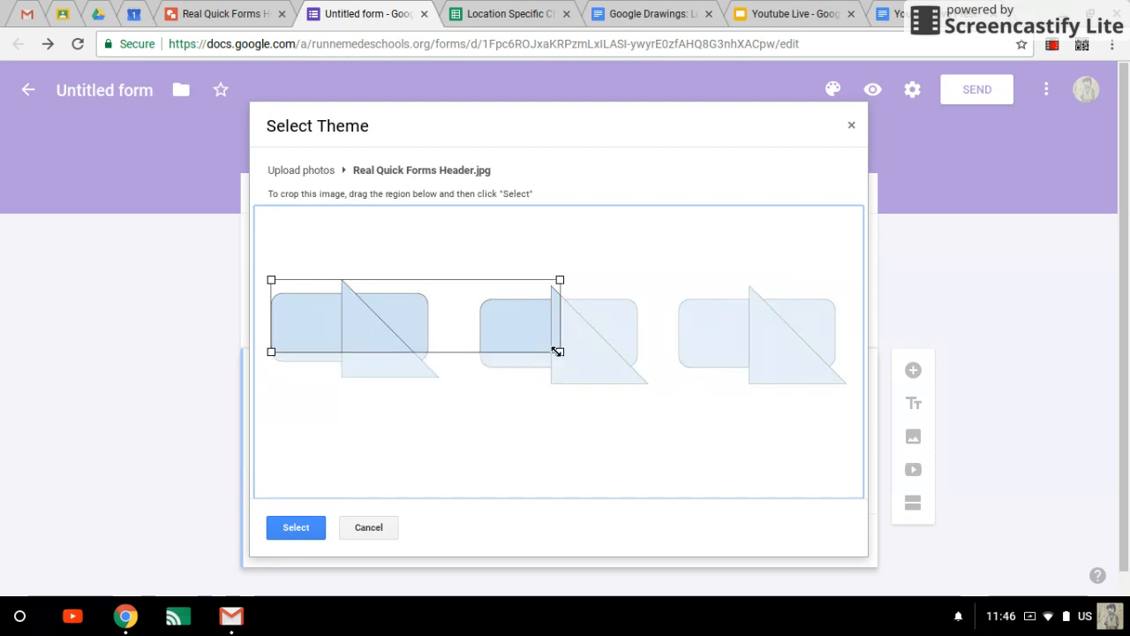
pyautogui.moveTo(558, 352); pyautogui.dragTo(780, 406)
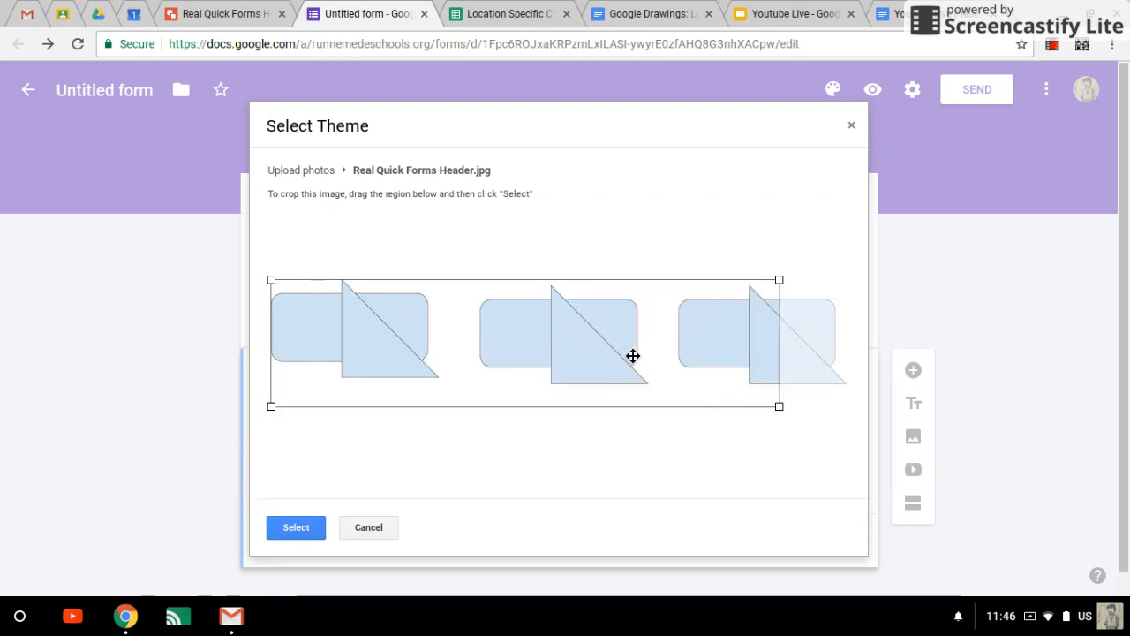
pyautogui.moveTo(633, 355); pyautogui.dragTo(667, 364)
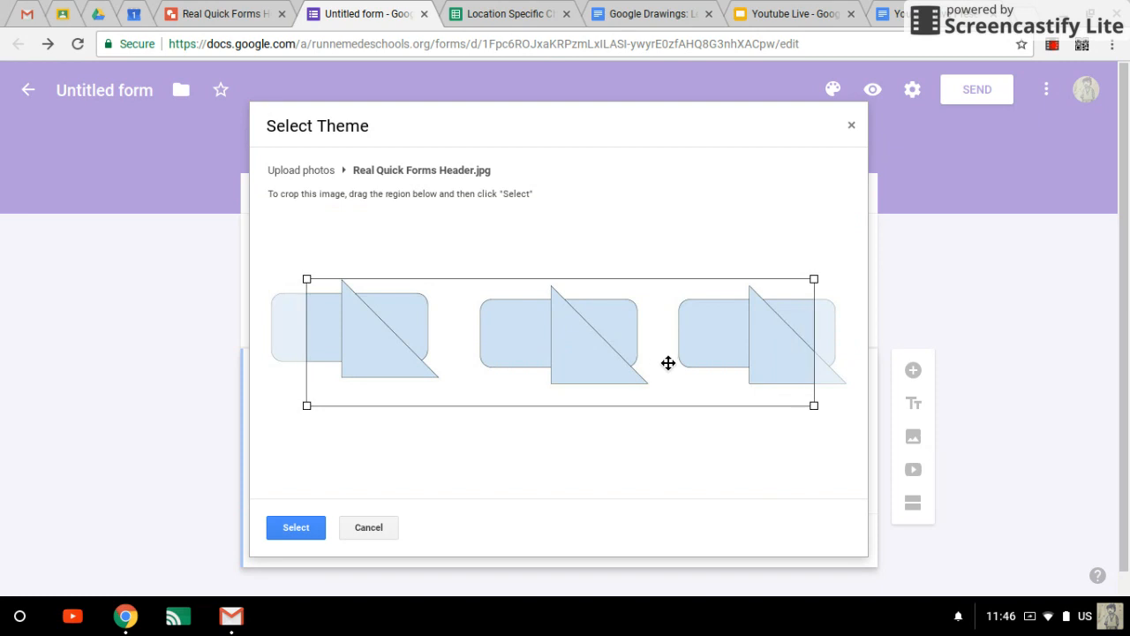
pyautogui.click(297, 526)
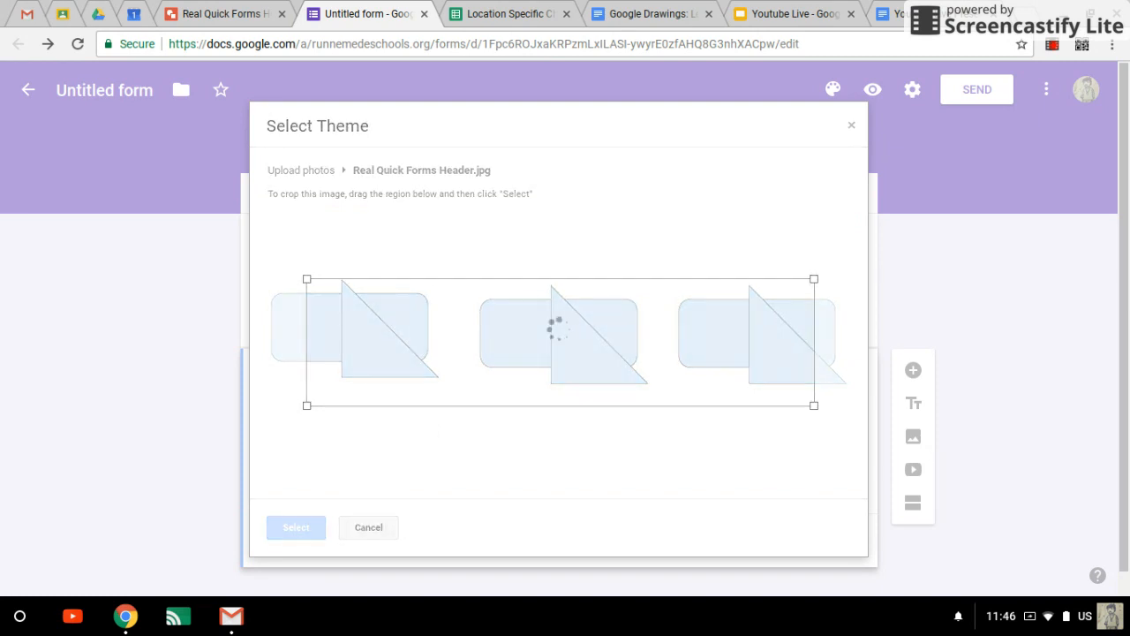
pyautogui.click(296, 527)
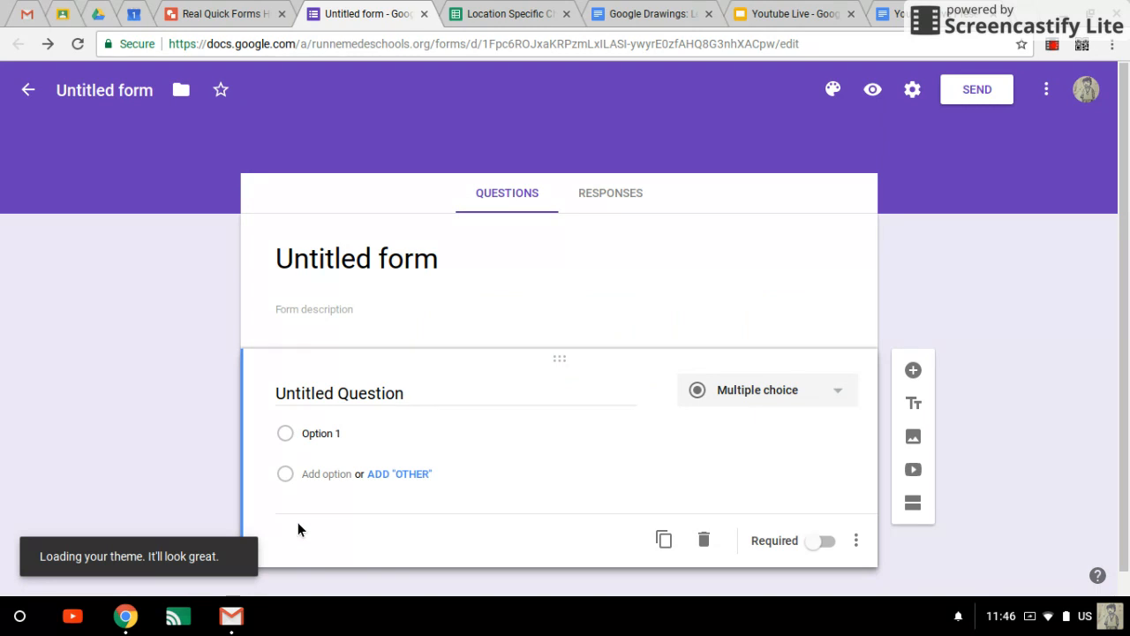
# - Check the shapes header in a live preview of the form, then return to the editor
pyautogui.click(831, 88)
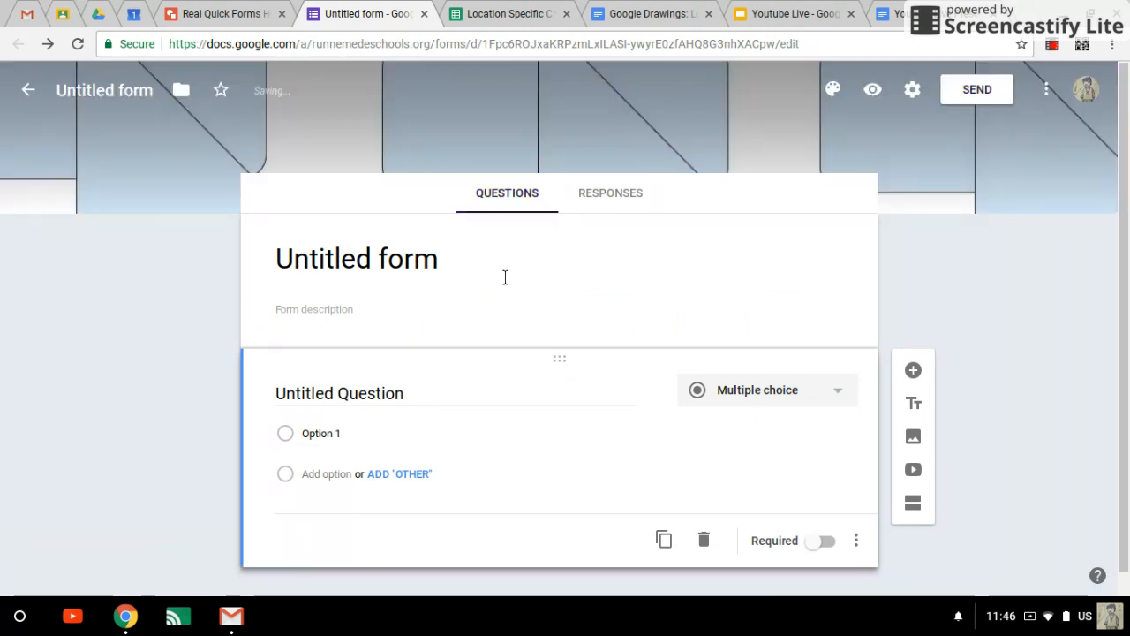
pyautogui.click(873, 89)
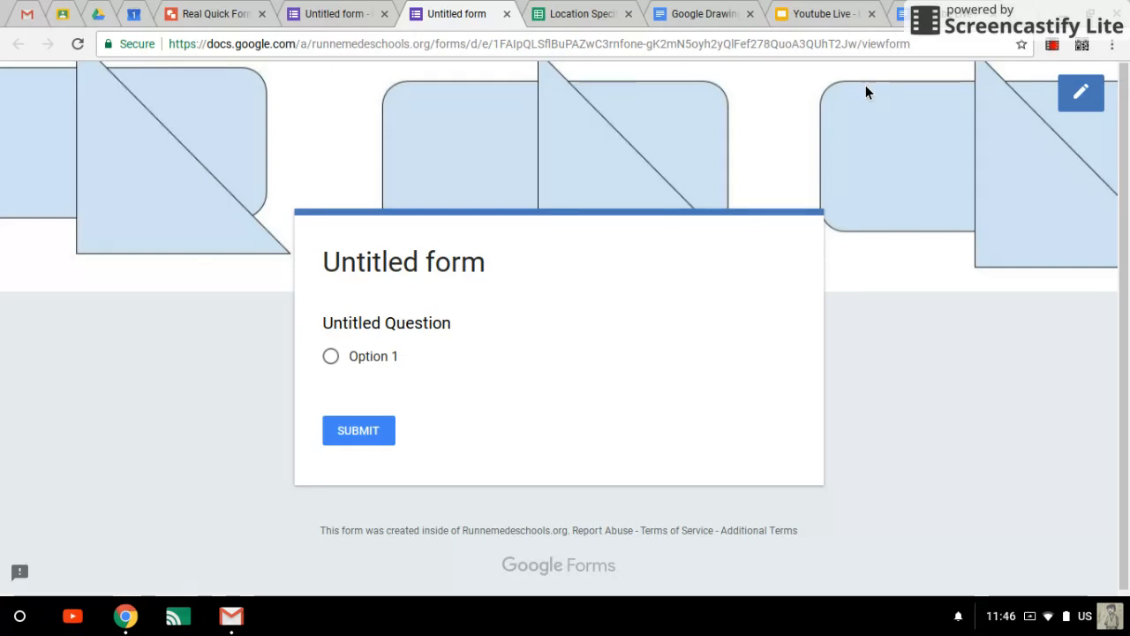
pyautogui.moveTo(1104, 210)
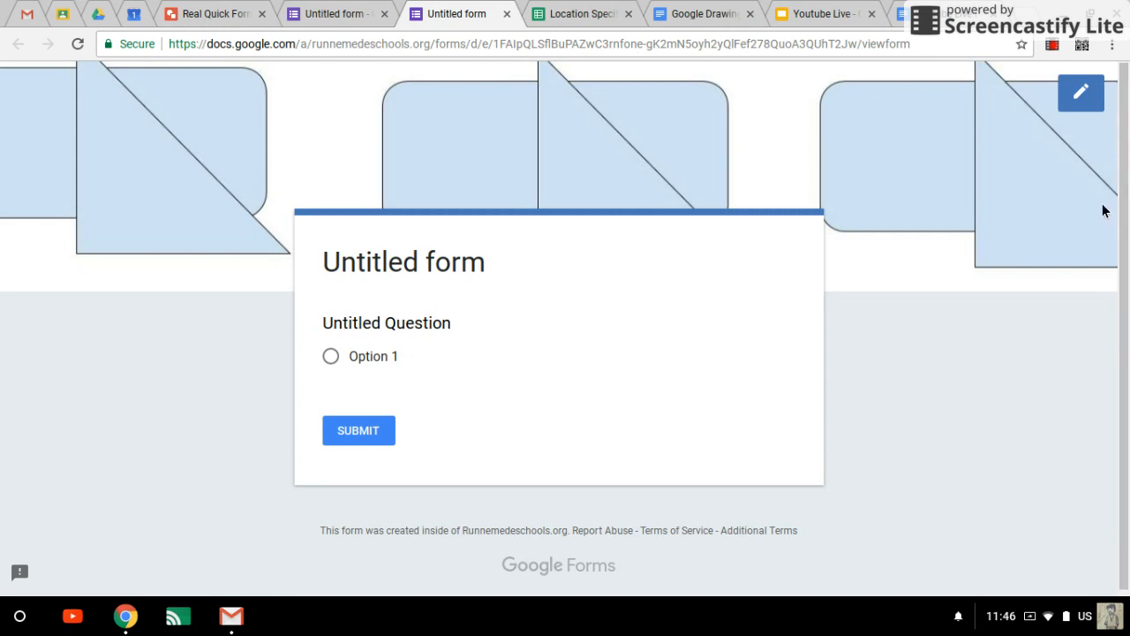
pyautogui.moveTo(4, 97)
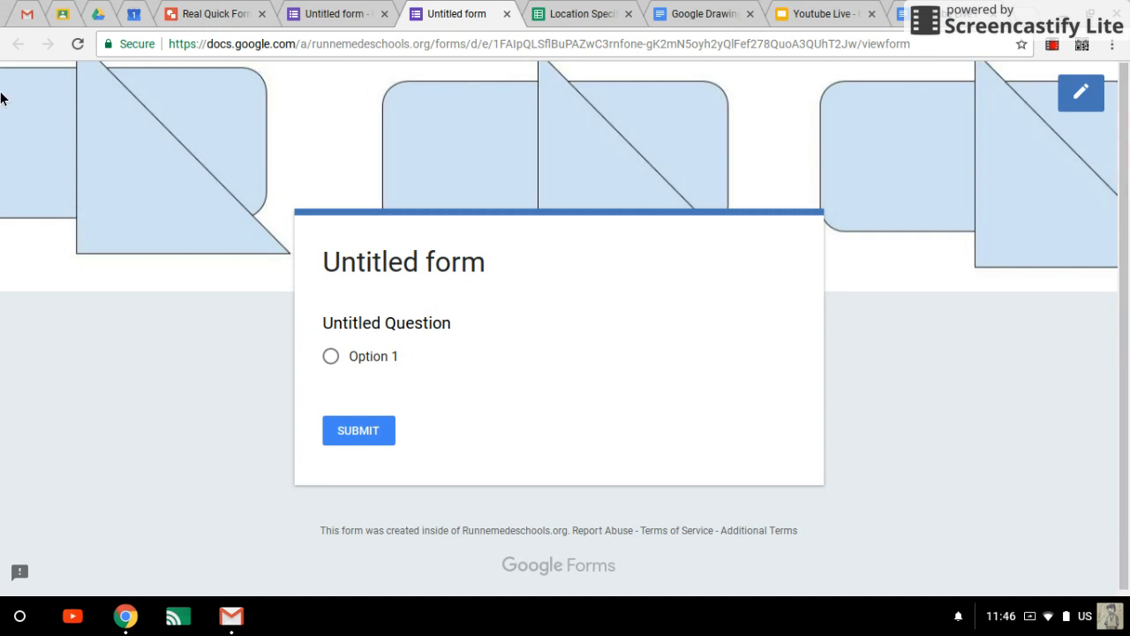
pyautogui.moveTo(14, 120)
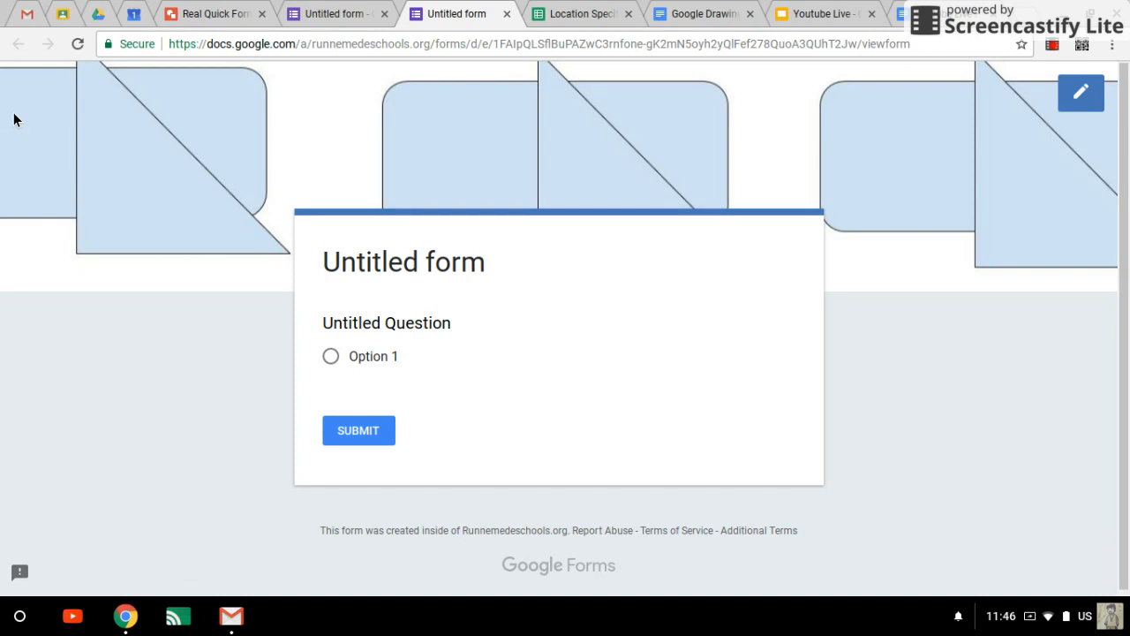
pyautogui.moveTo(364, 113)
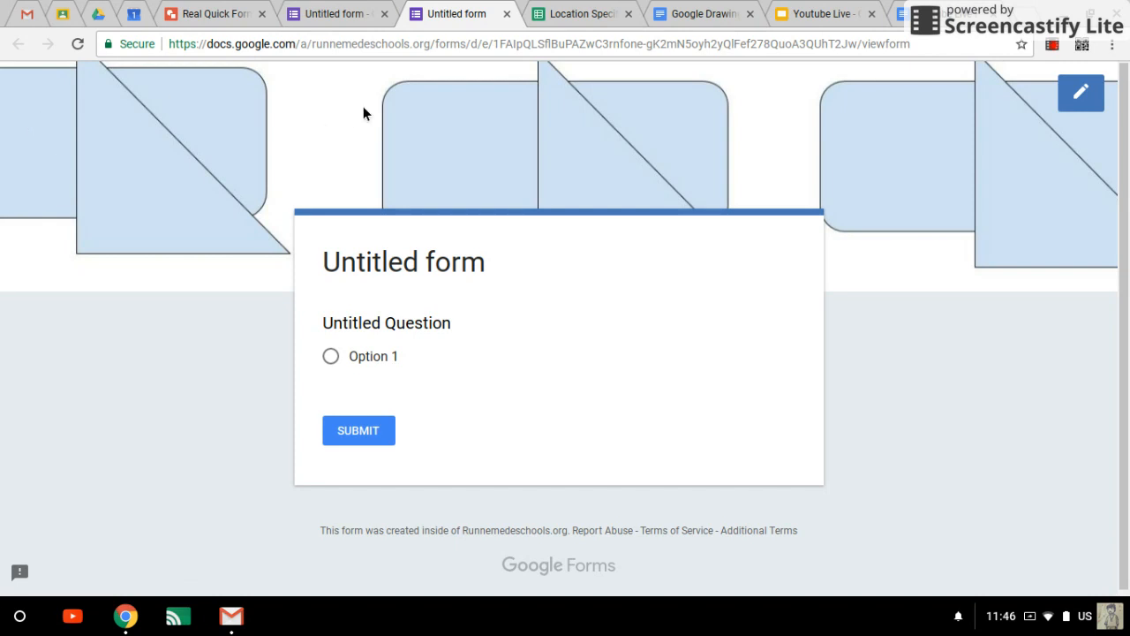
pyautogui.click(336, 14)
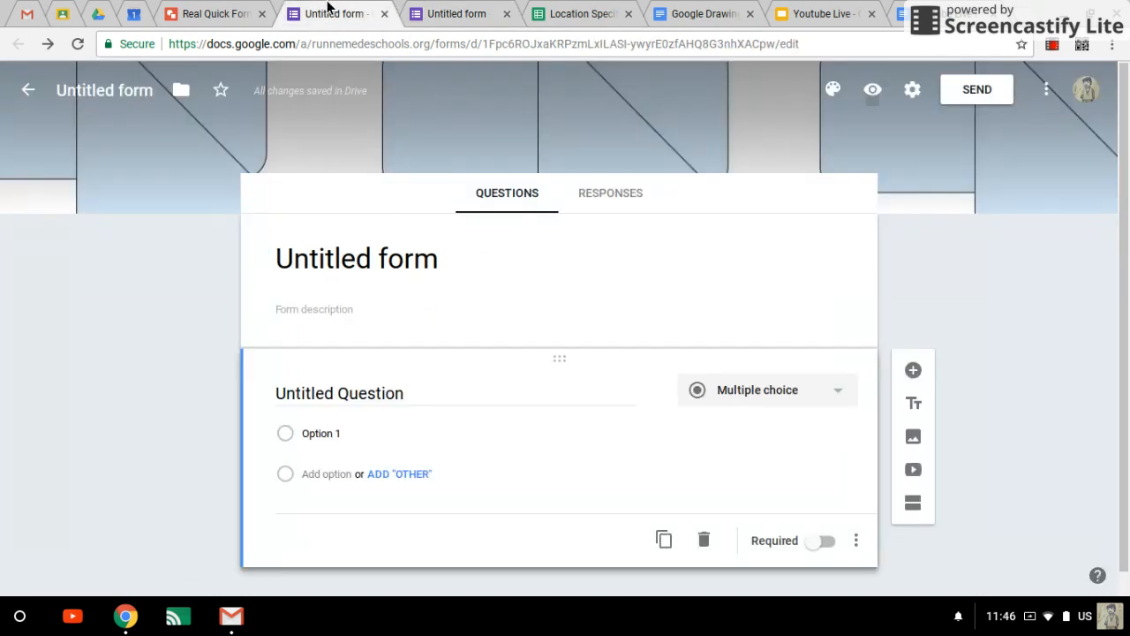
# - Go back to the Real Quick Forms Header drawing in Google Drawings
pyautogui.click(212, 14)
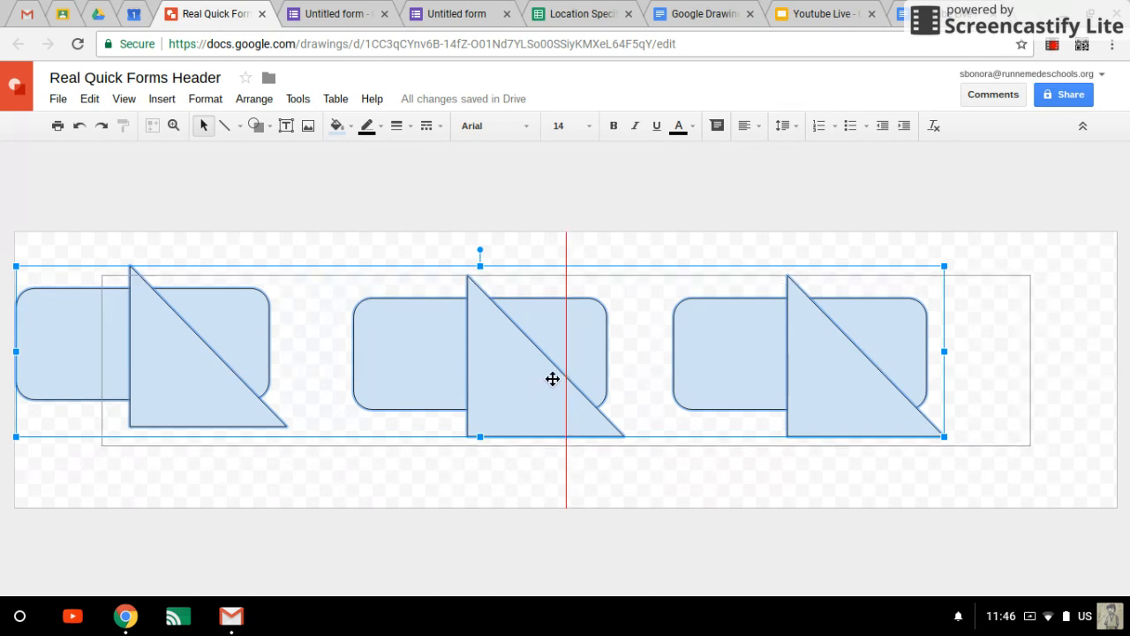
# - Move the grouped shape row further right and centre it on the canvas
pyautogui.moveTo(551, 380); pyautogui.dragTo(551, 369)
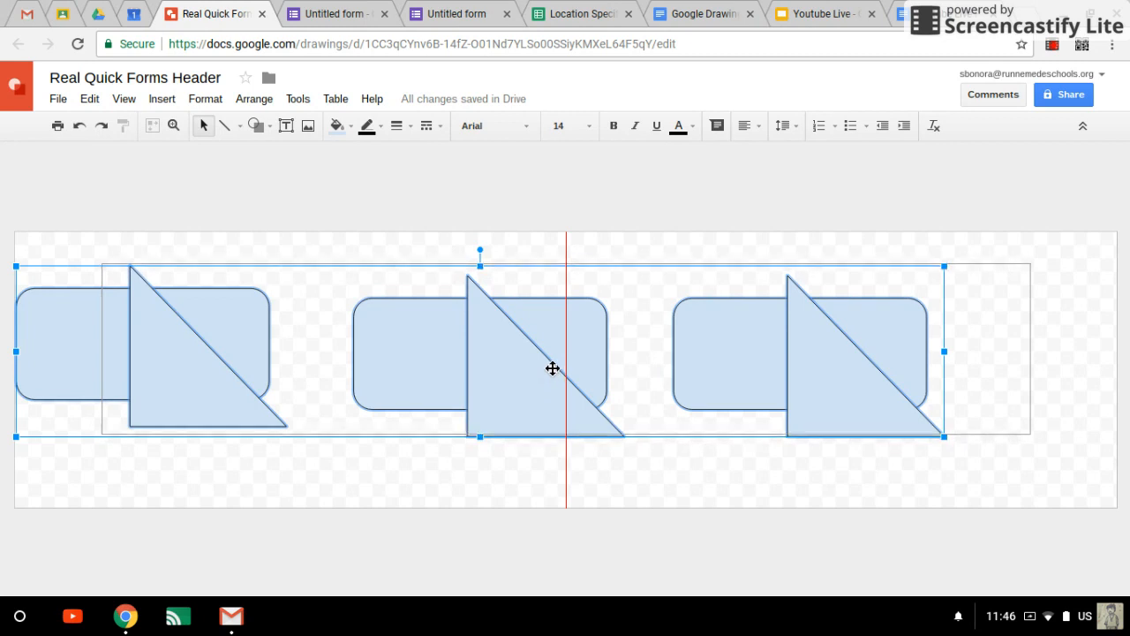
pyautogui.moveTo(553, 369); pyautogui.dragTo(553, 390)
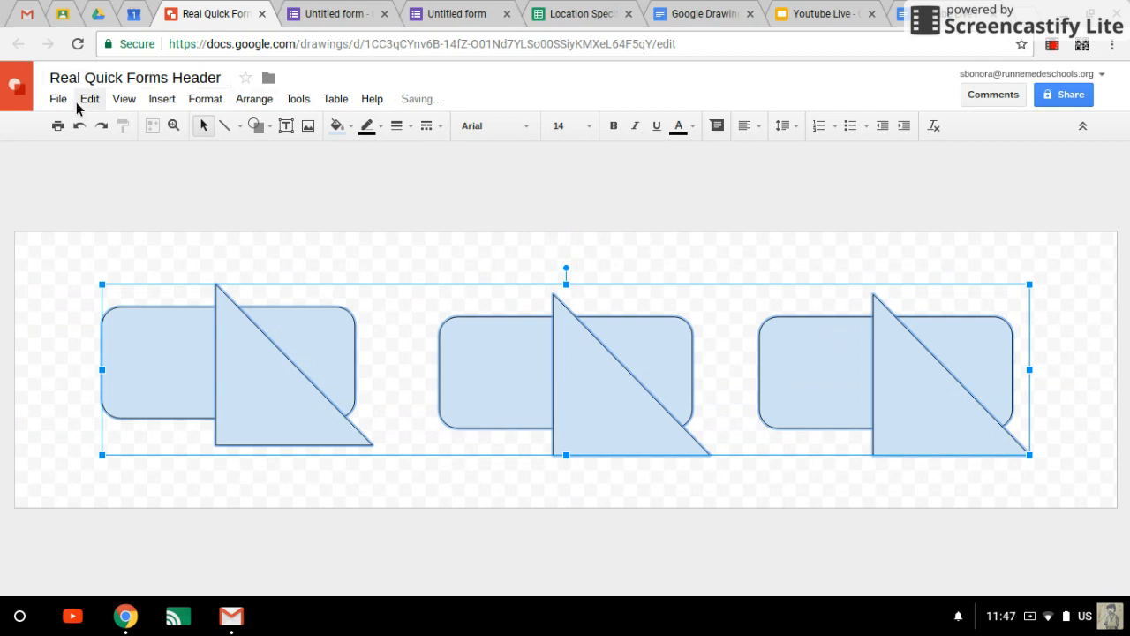
# - Download the drawing as JPEG, creating Real Quick Forms Header (1).jpg, and return to the form
pyautogui.click(57, 99)
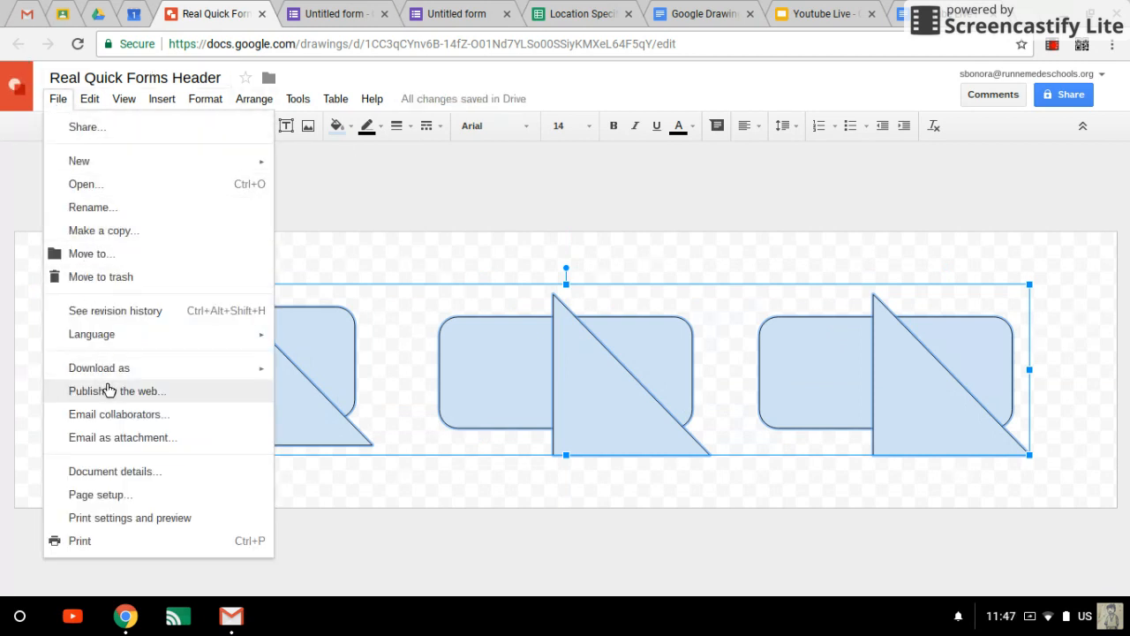
pyautogui.click(99, 367)
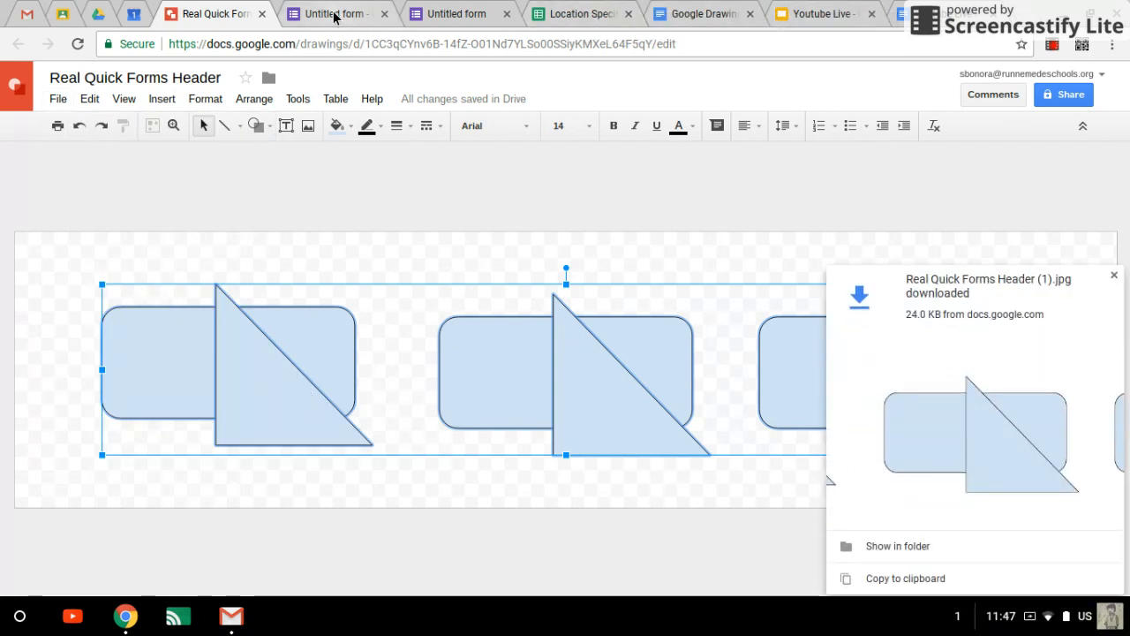
pyautogui.click(336, 15)
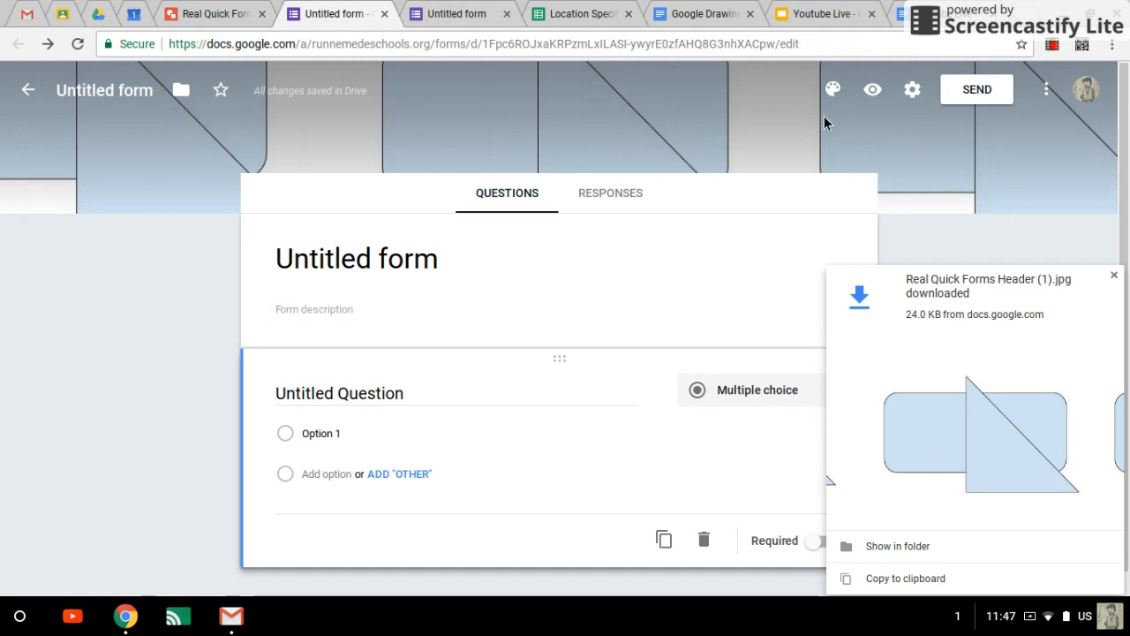
# - Upload Real Quick Forms Header (1).jpg from Downloads as the form's header theme photo
pyautogui.click(833, 88)
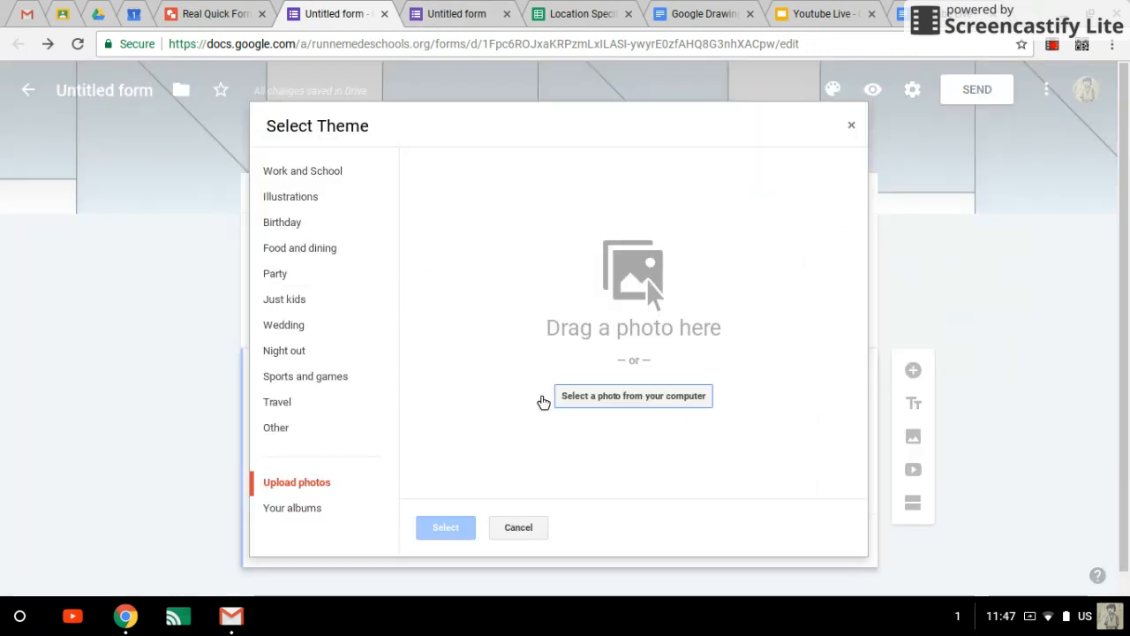
pyautogui.click(633, 395)
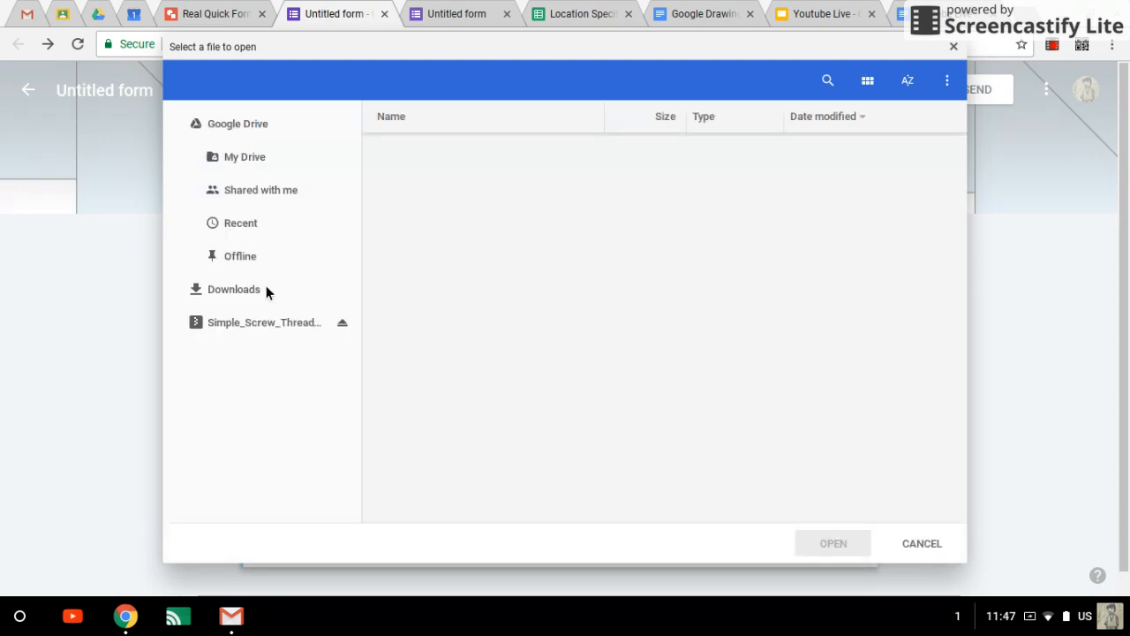
pyautogui.click(233, 289)
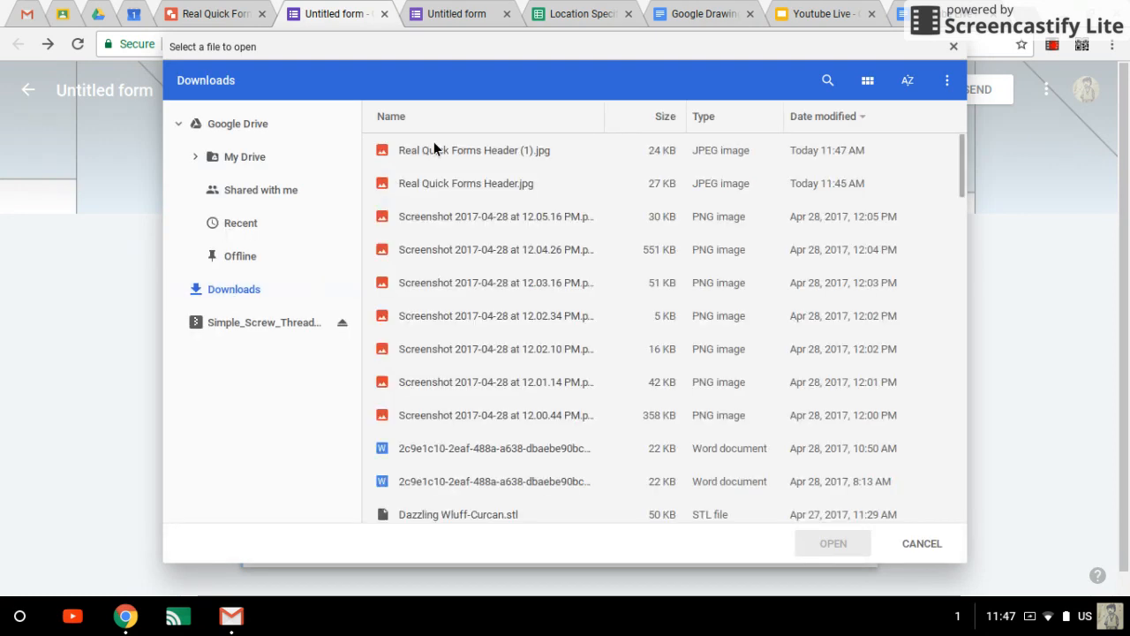
pyautogui.click(474, 150)
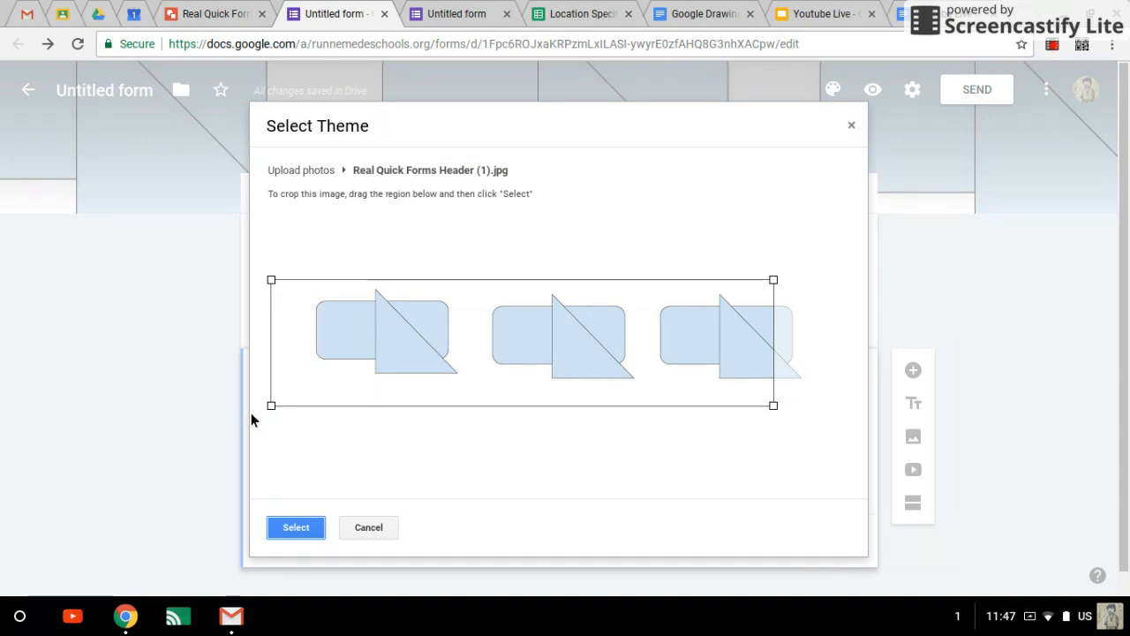
pyautogui.moveTo(137, 537)
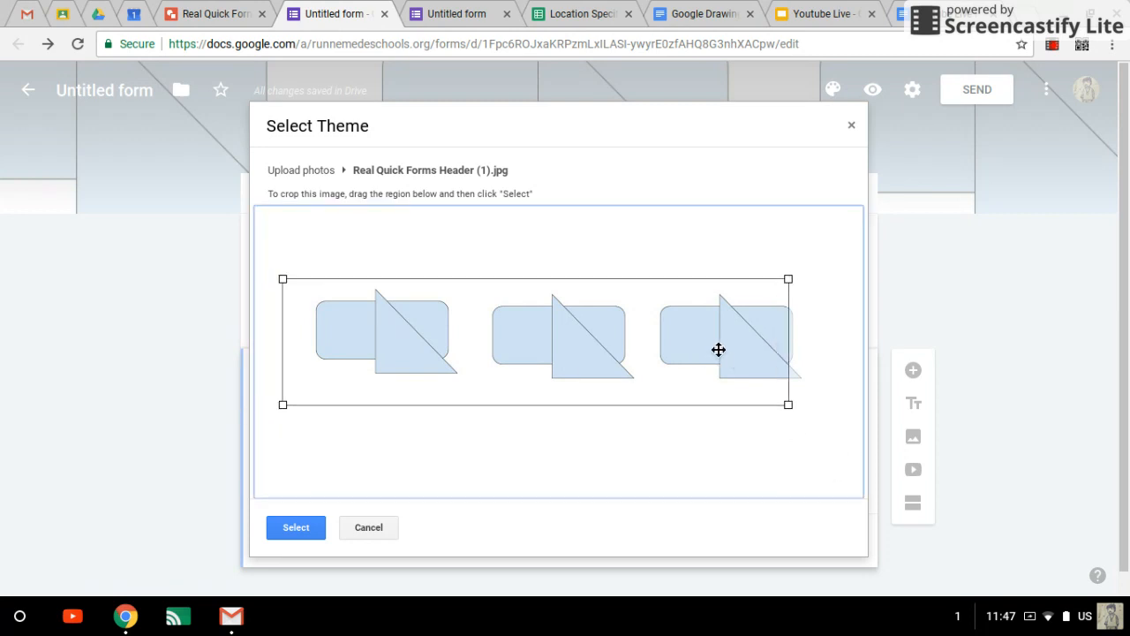
# - Widen the crop to frame all three shape pairs and apply it as the header
pyautogui.moveTo(719, 350); pyautogui.dragTo(729, 353)
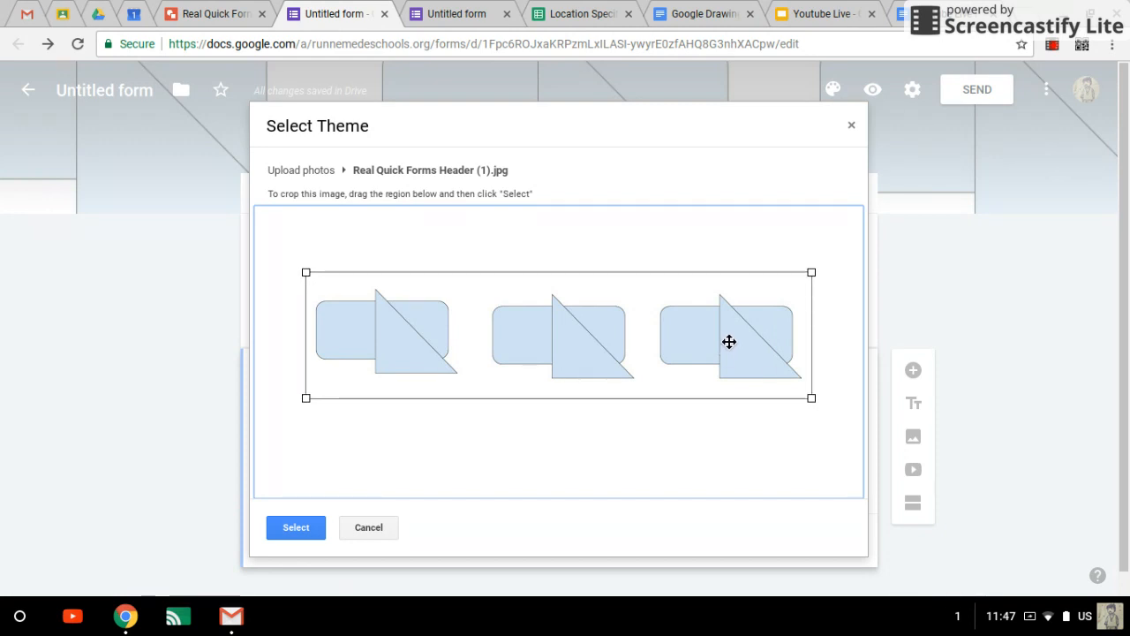
pyautogui.click(296, 526)
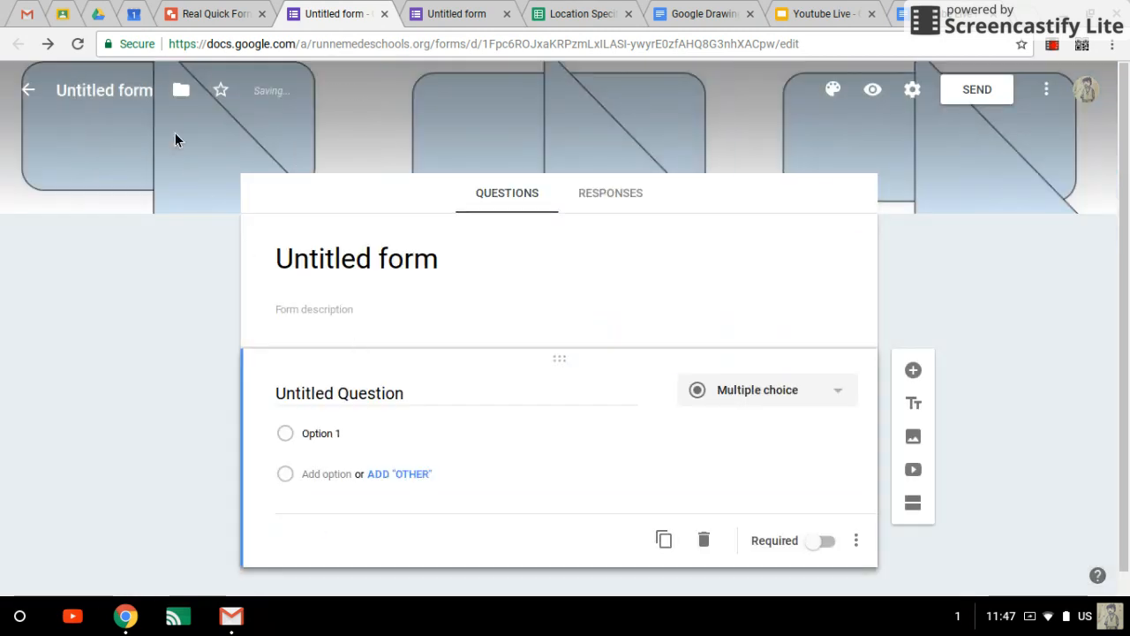
pyautogui.moveTo(873, 89)
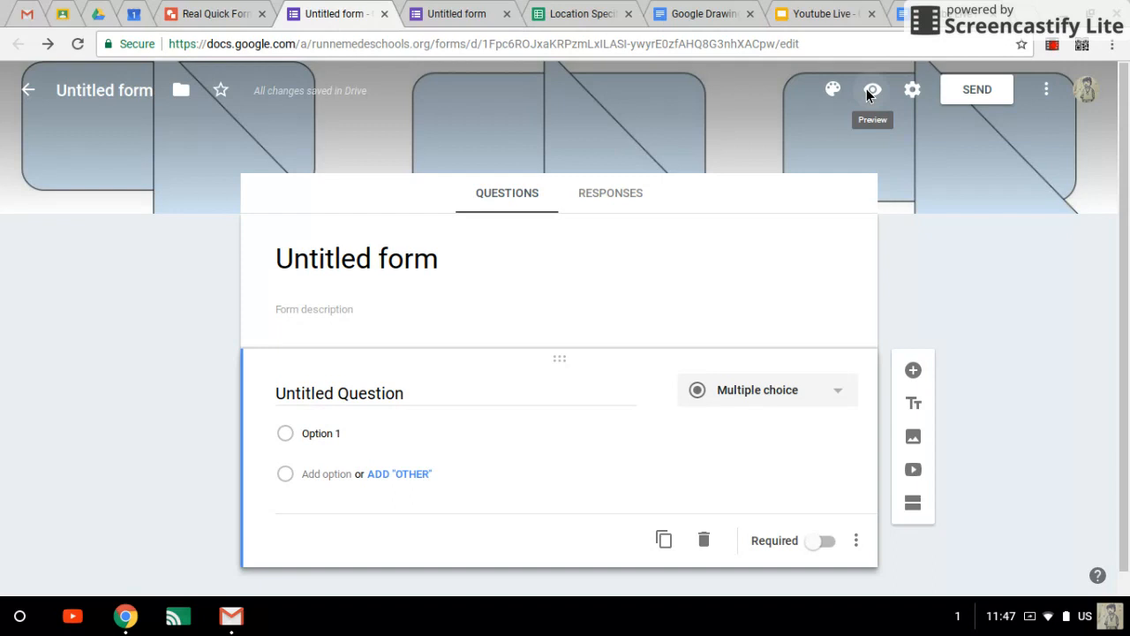
# - Check the three shape pairs in a live form preview, then return to the header drawing
pyautogui.click(873, 88)
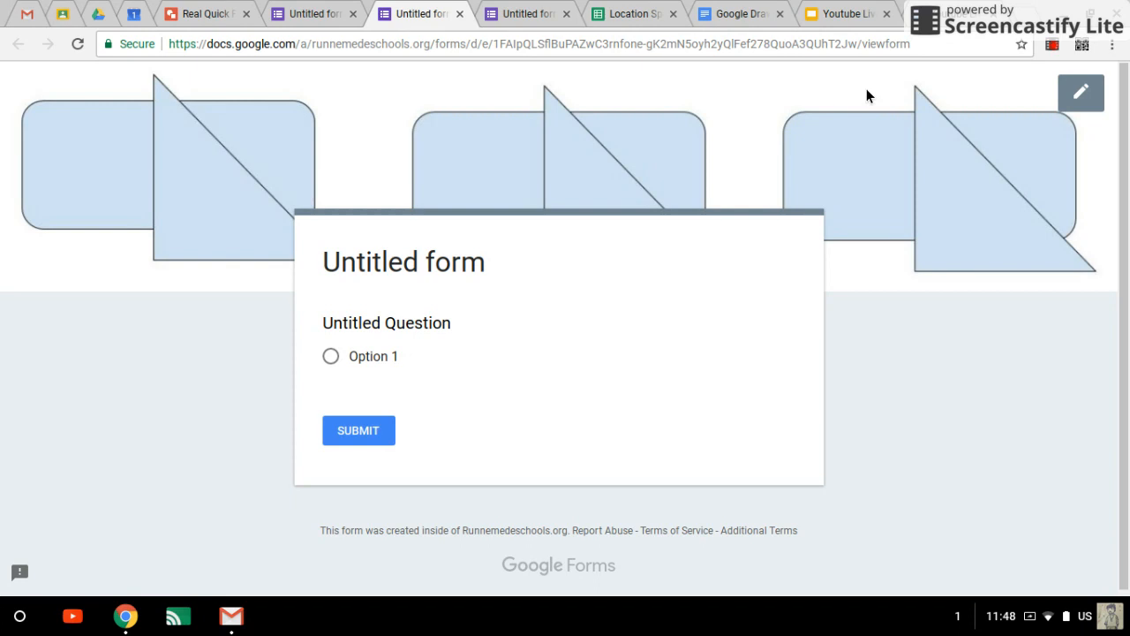
pyautogui.moveTo(163, 7)
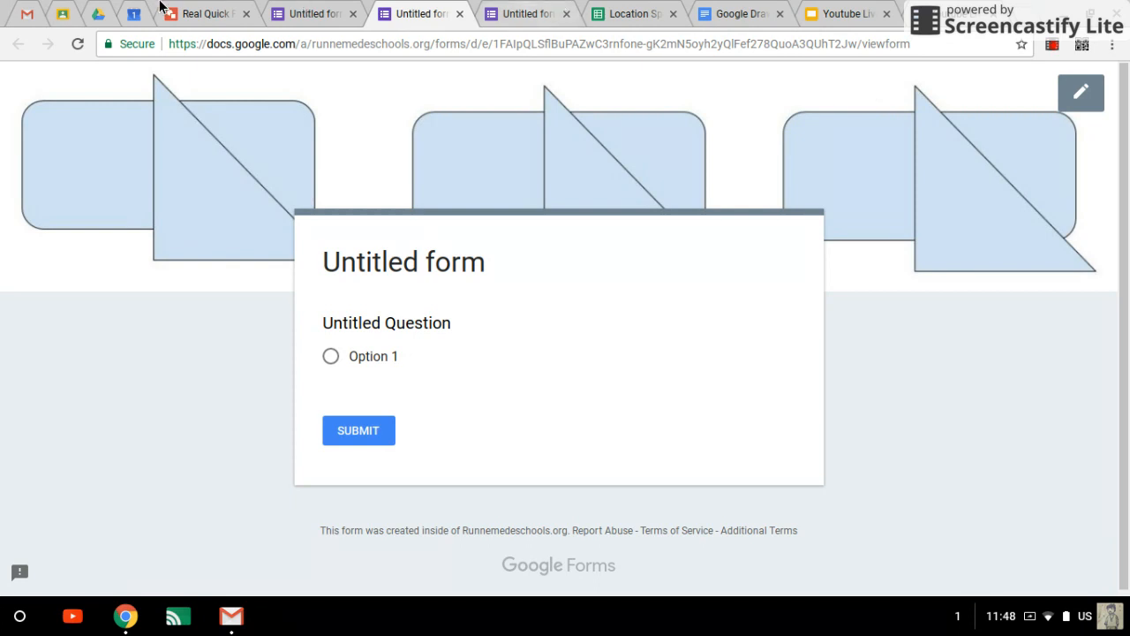
pyautogui.click(203, 14)
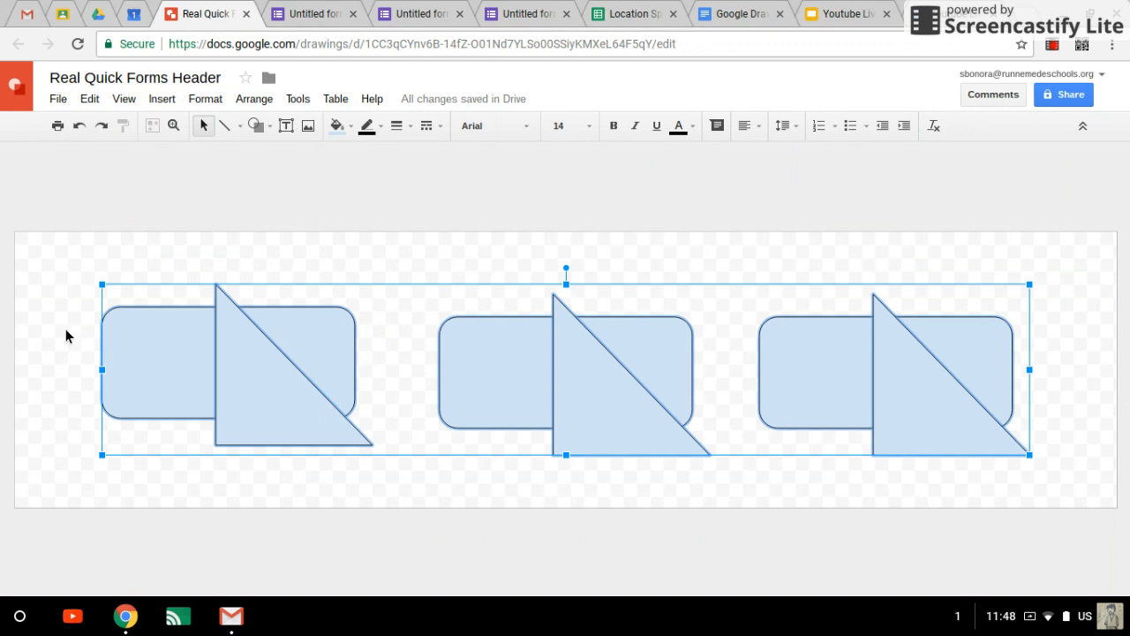
pyautogui.moveTo(465, 456)
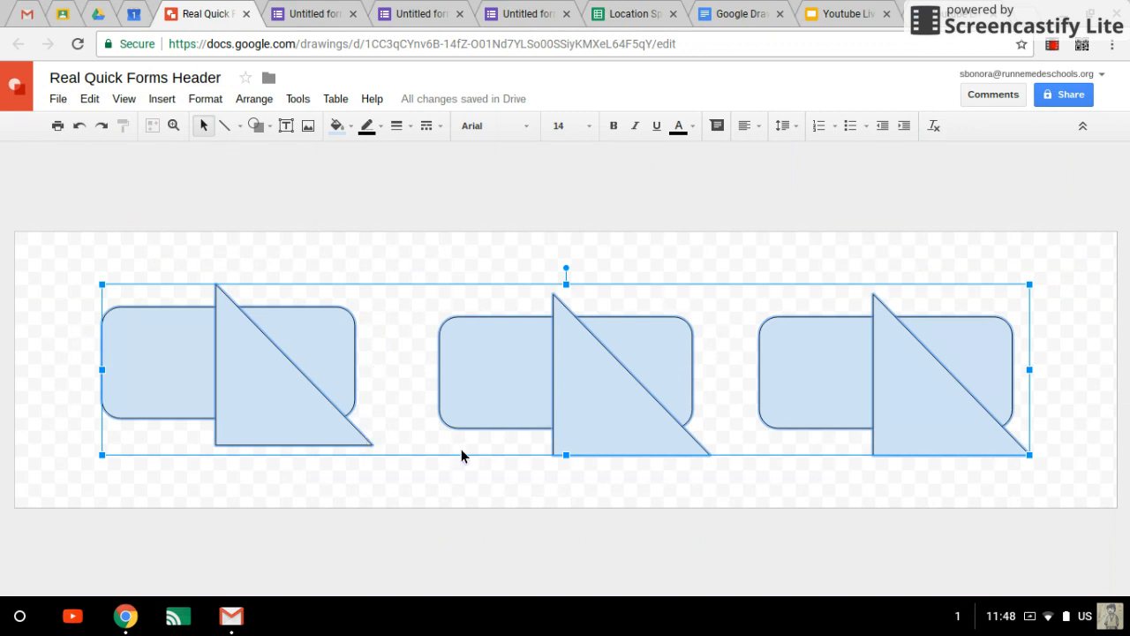
pyautogui.moveTo(964, 590)
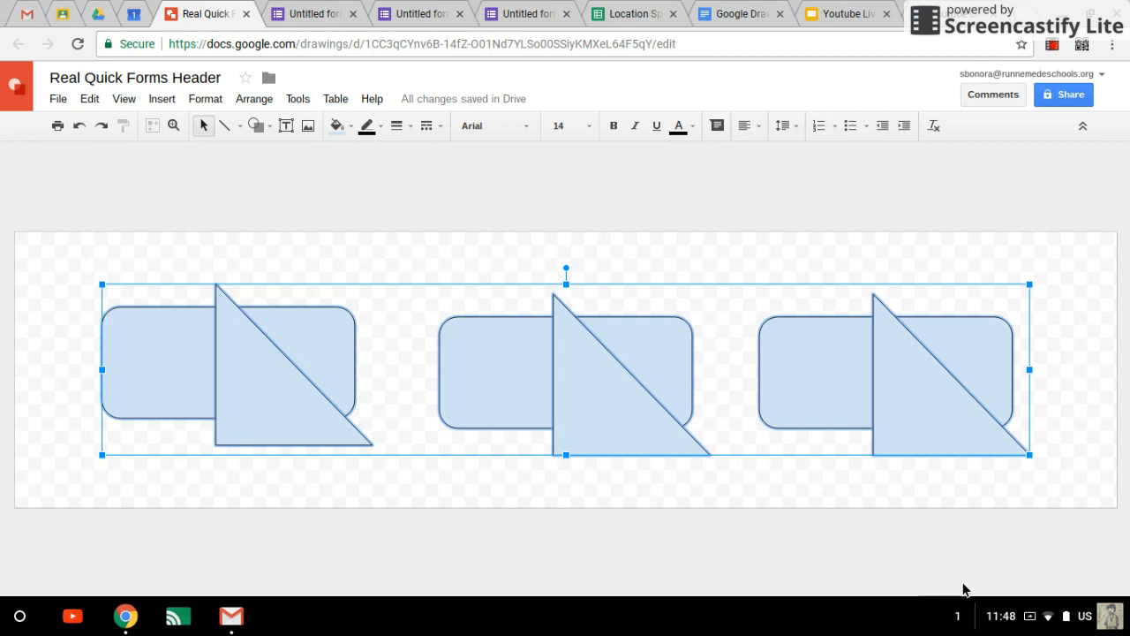
pyautogui.click(1021, 614)
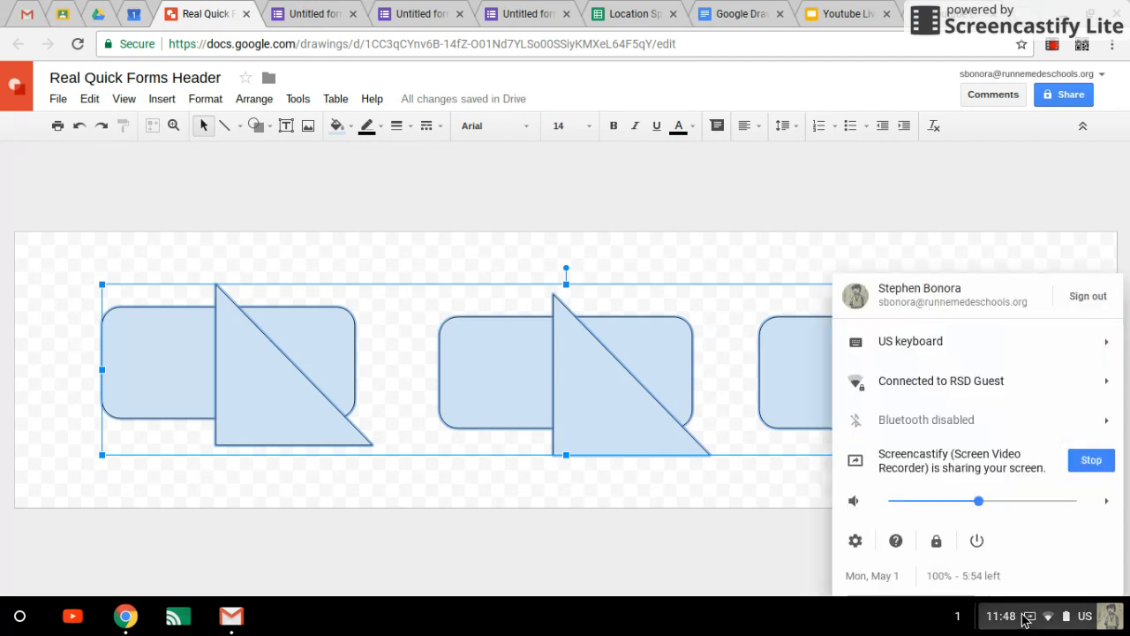
pyautogui.moveTo(1091, 460)
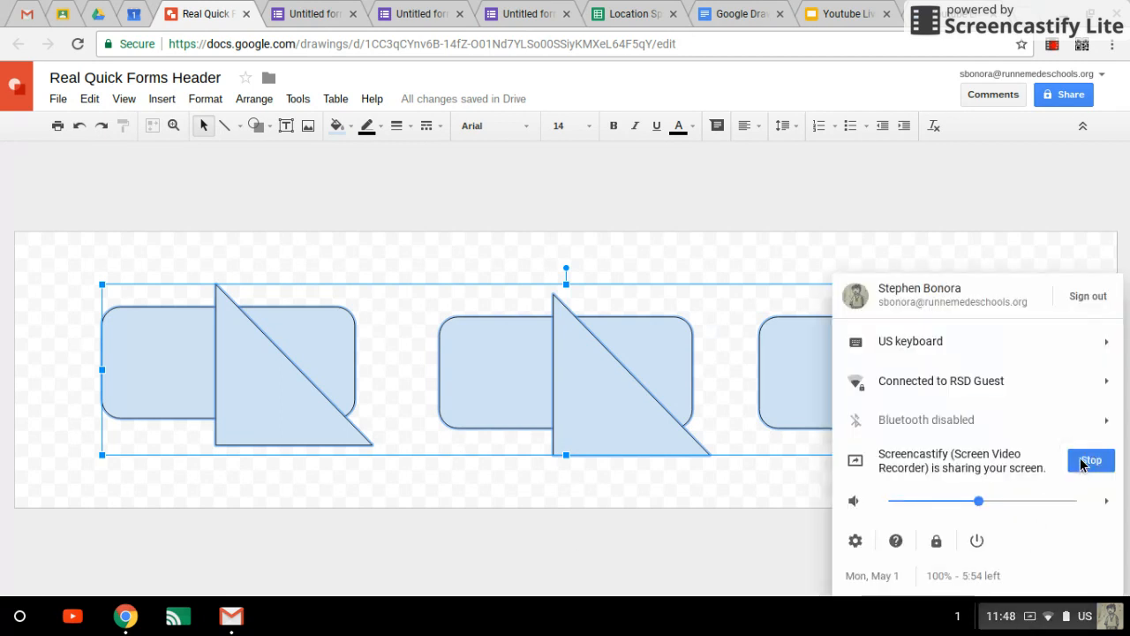